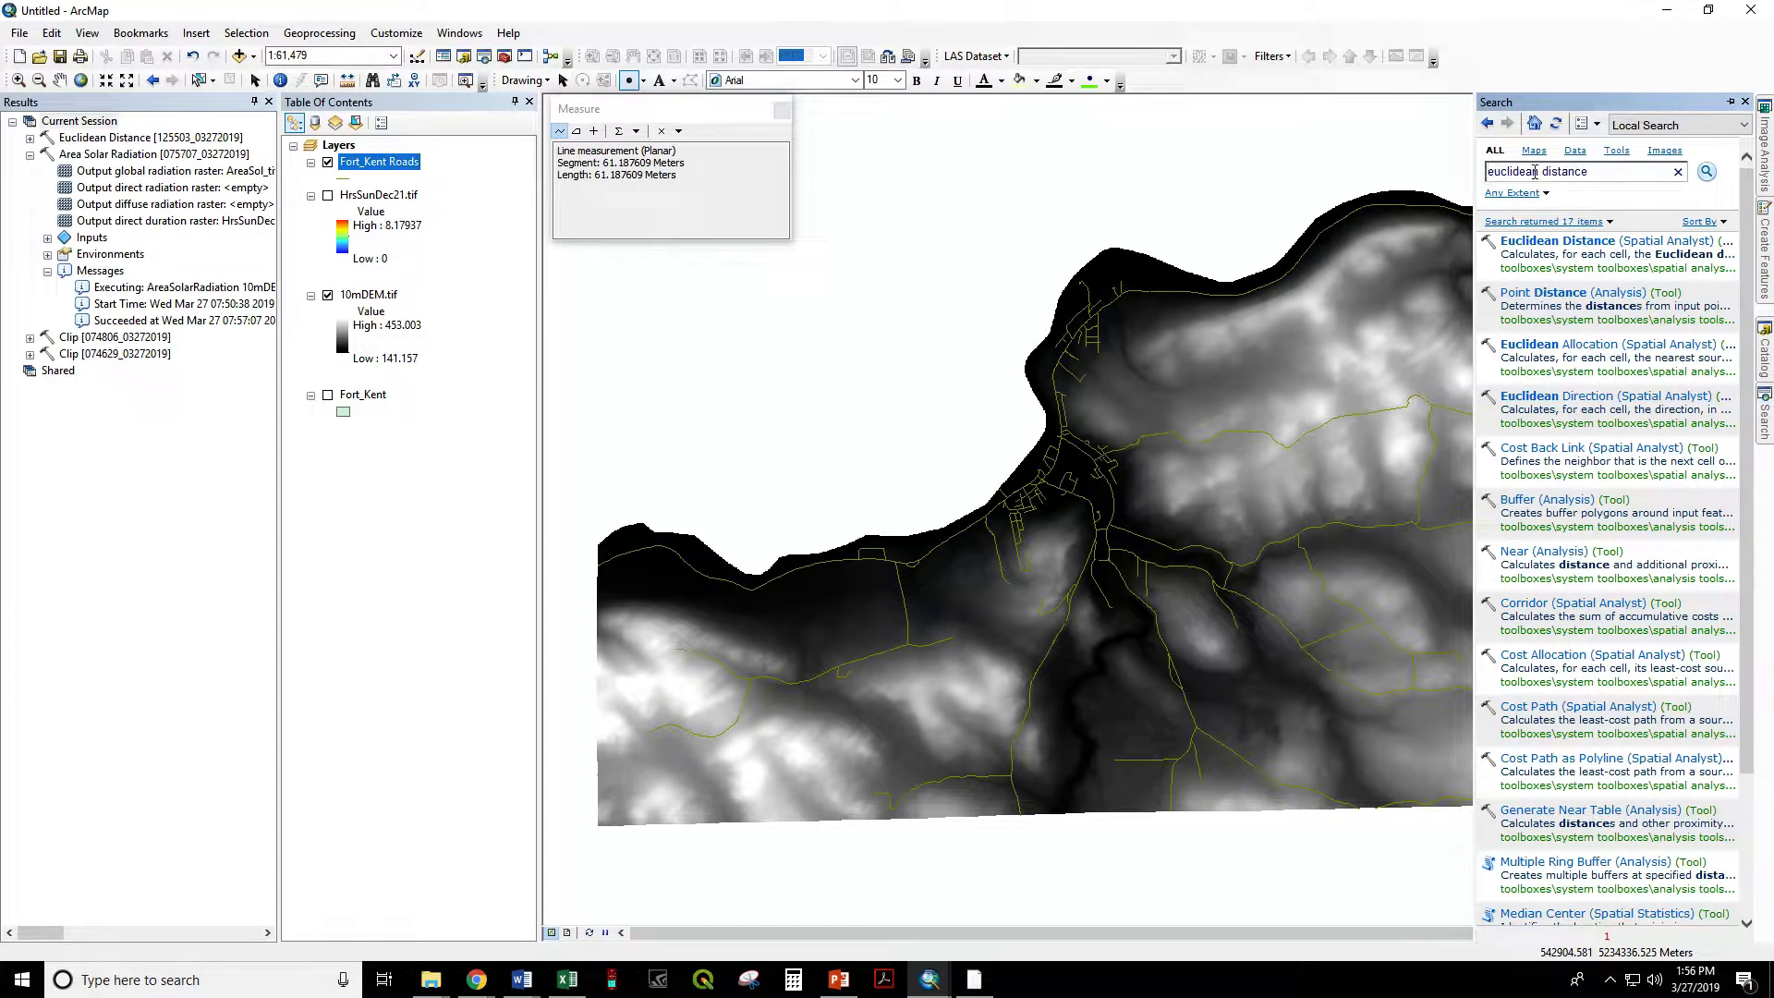
{"action": "mouse_move", "coordinate": [1558, 242]}
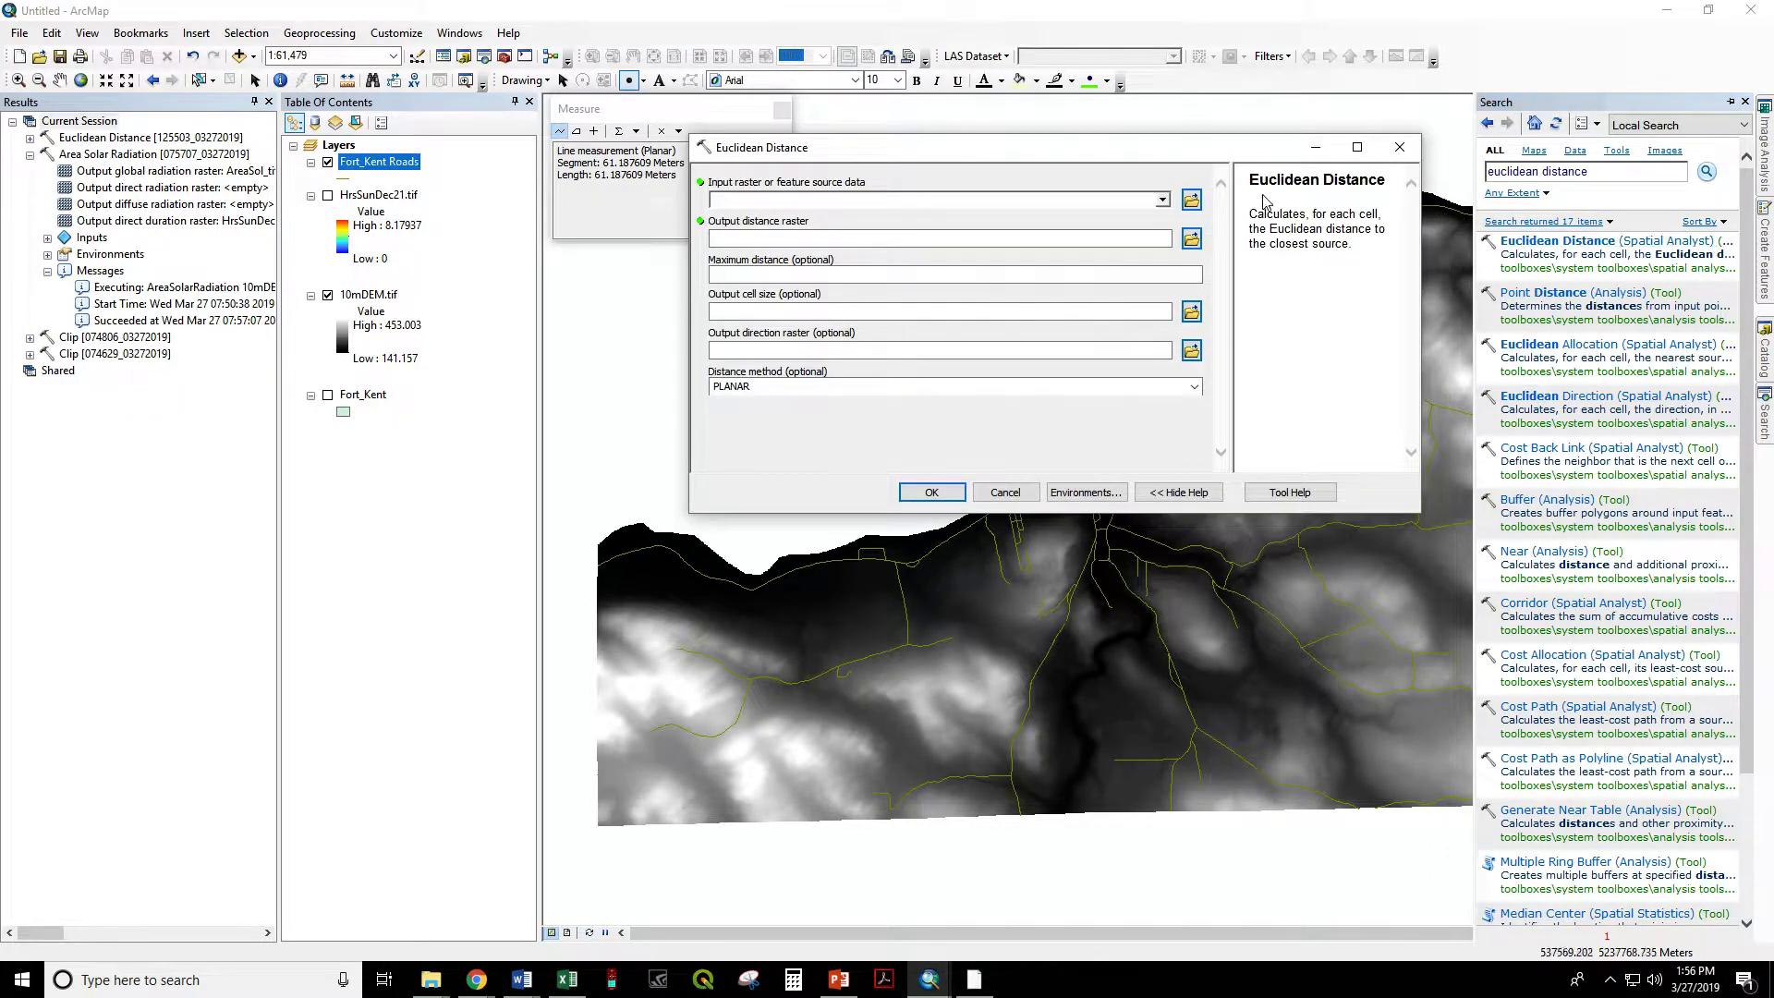
Compute Euclidean distance from Fort_Kent Roads into EucDist_shp2 at 10 m cell size.
{"action": "left_click", "coordinate": [1160, 200]}
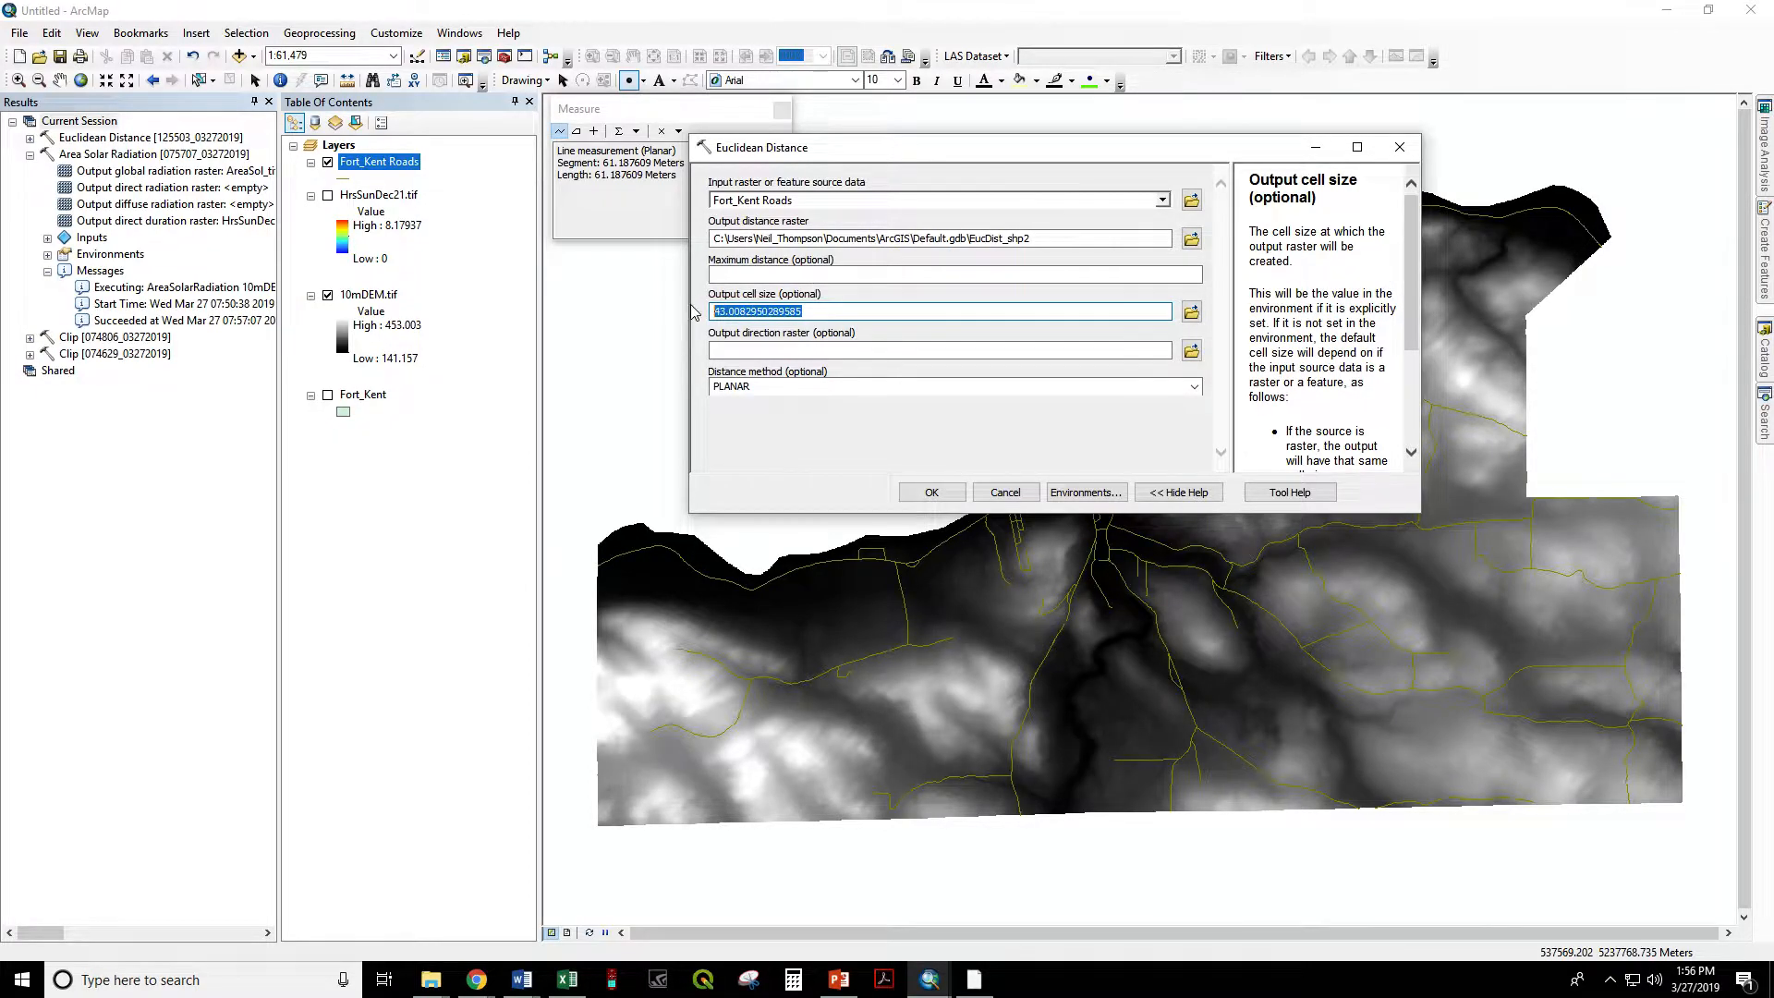
{"action": "type", "text": "10"}
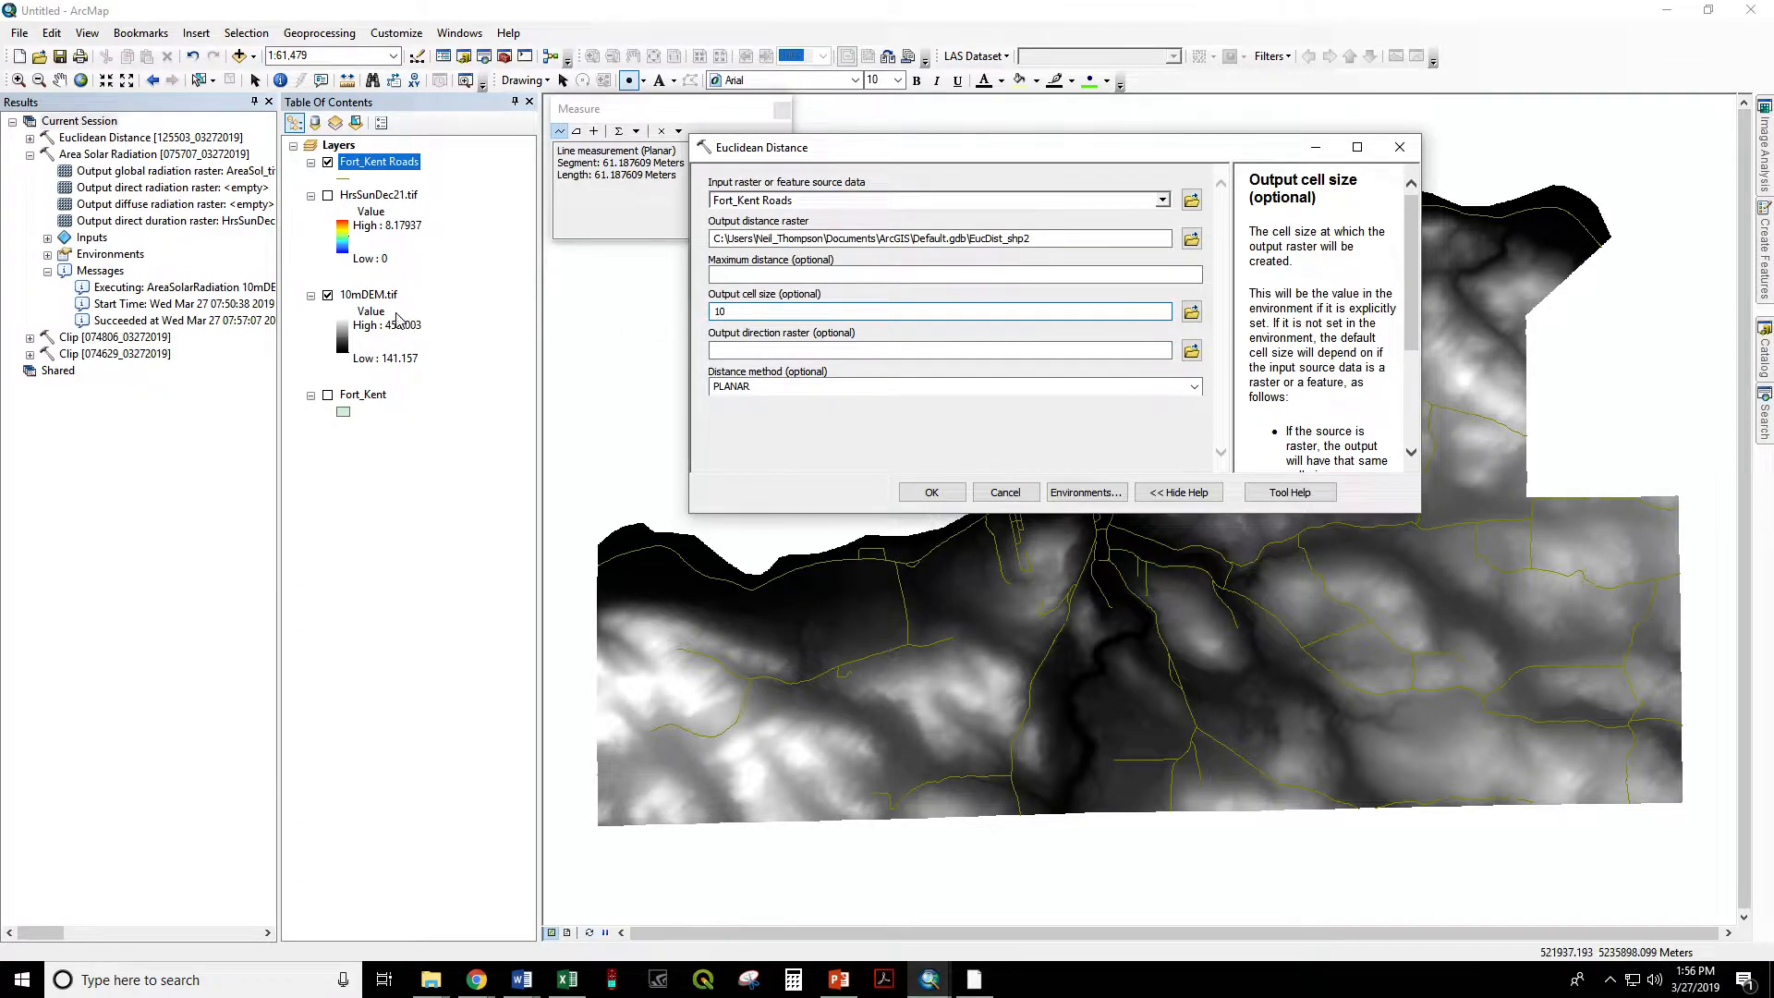
{"action": "left_click", "coordinate": [939, 311]}
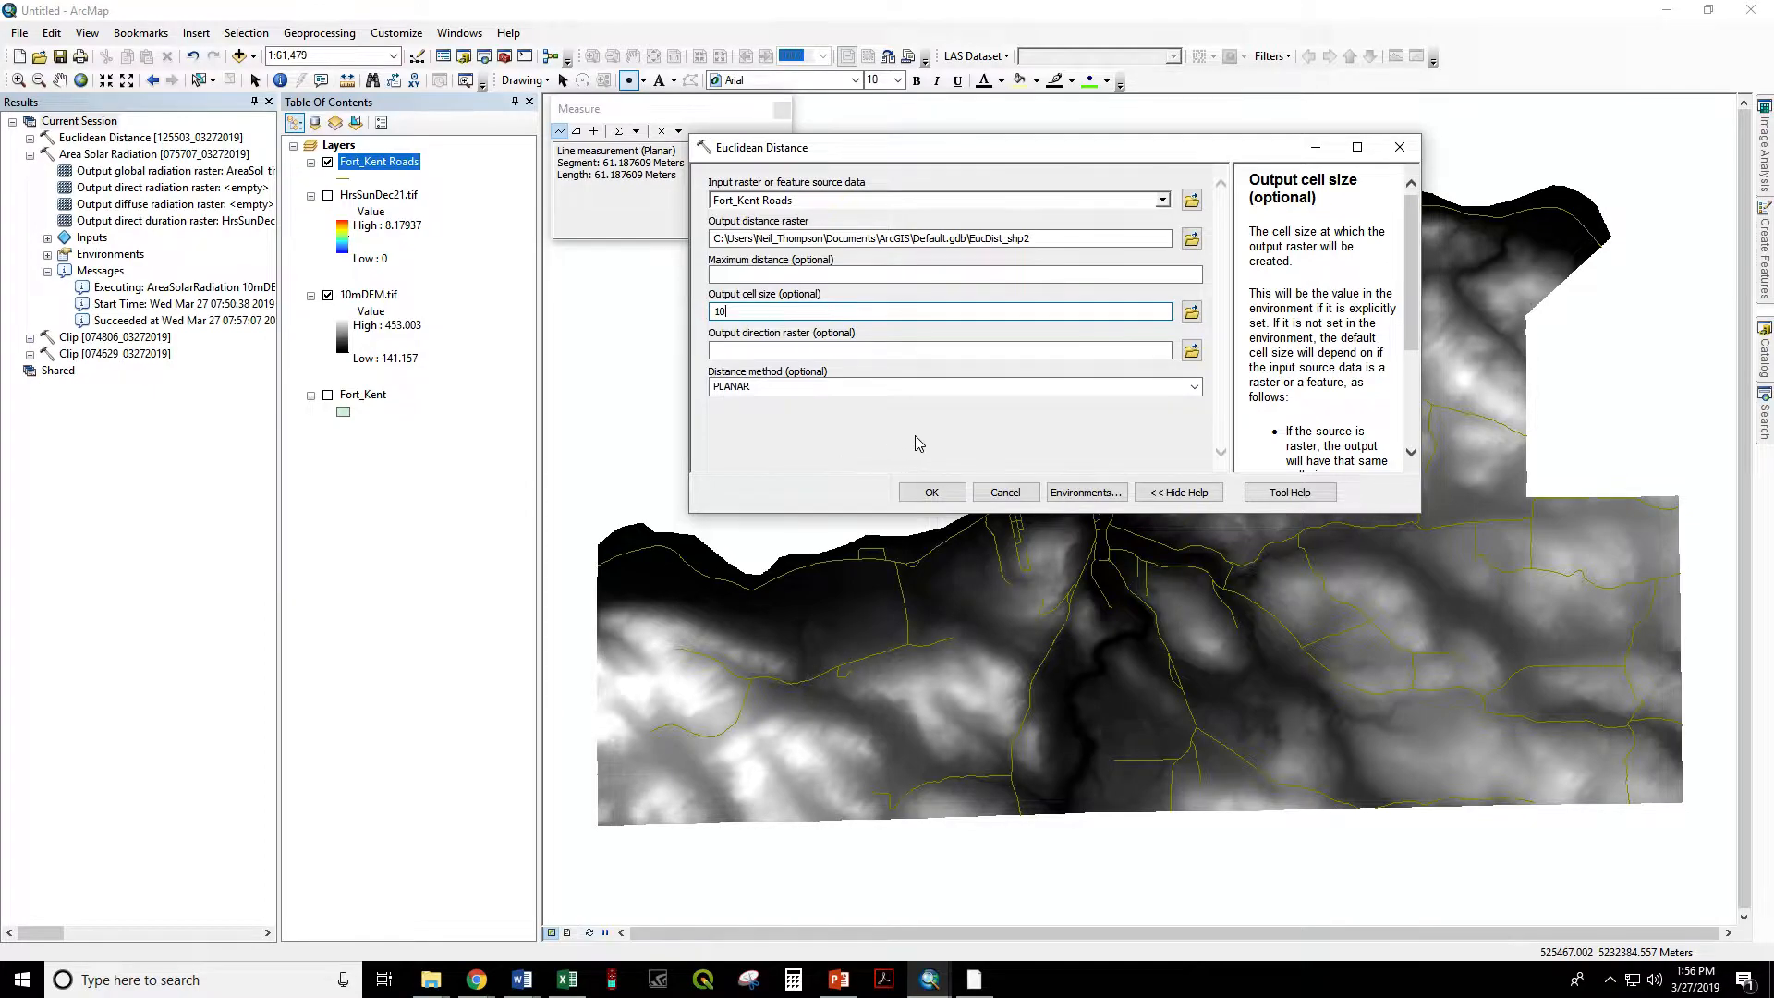
{"action": "mouse_move", "coordinate": [873, 425]}
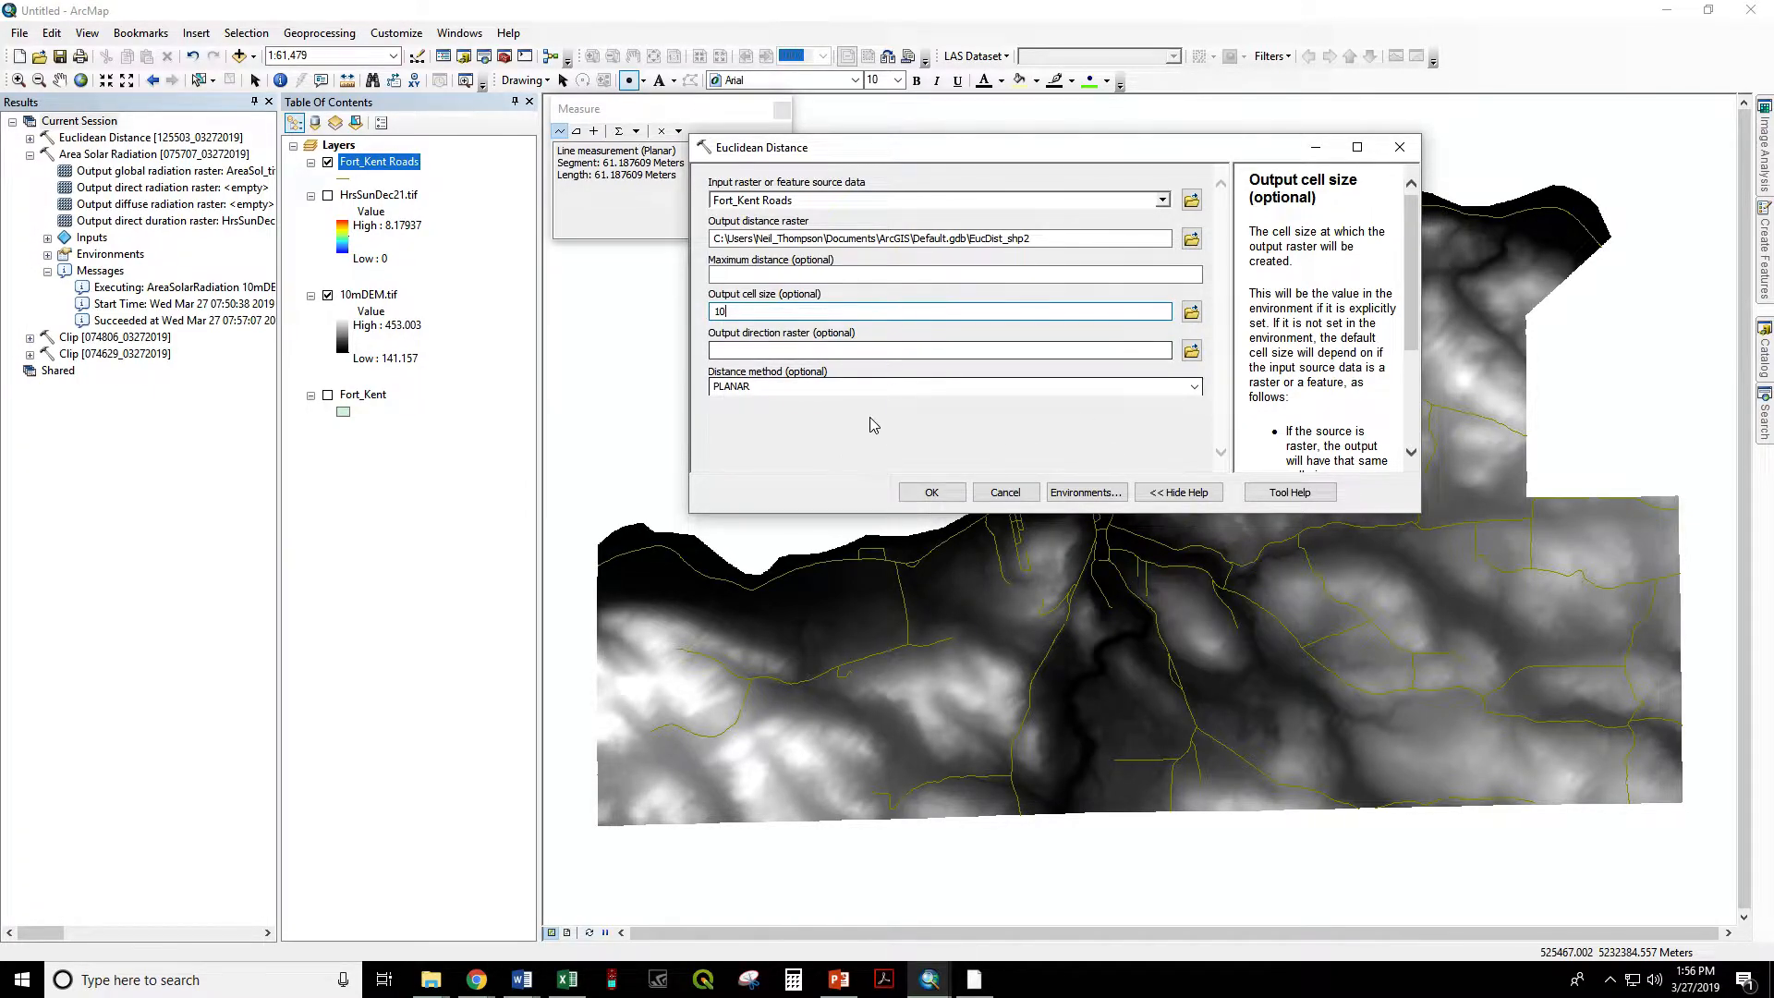
{"action": "mouse_move", "coordinate": [931, 492]}
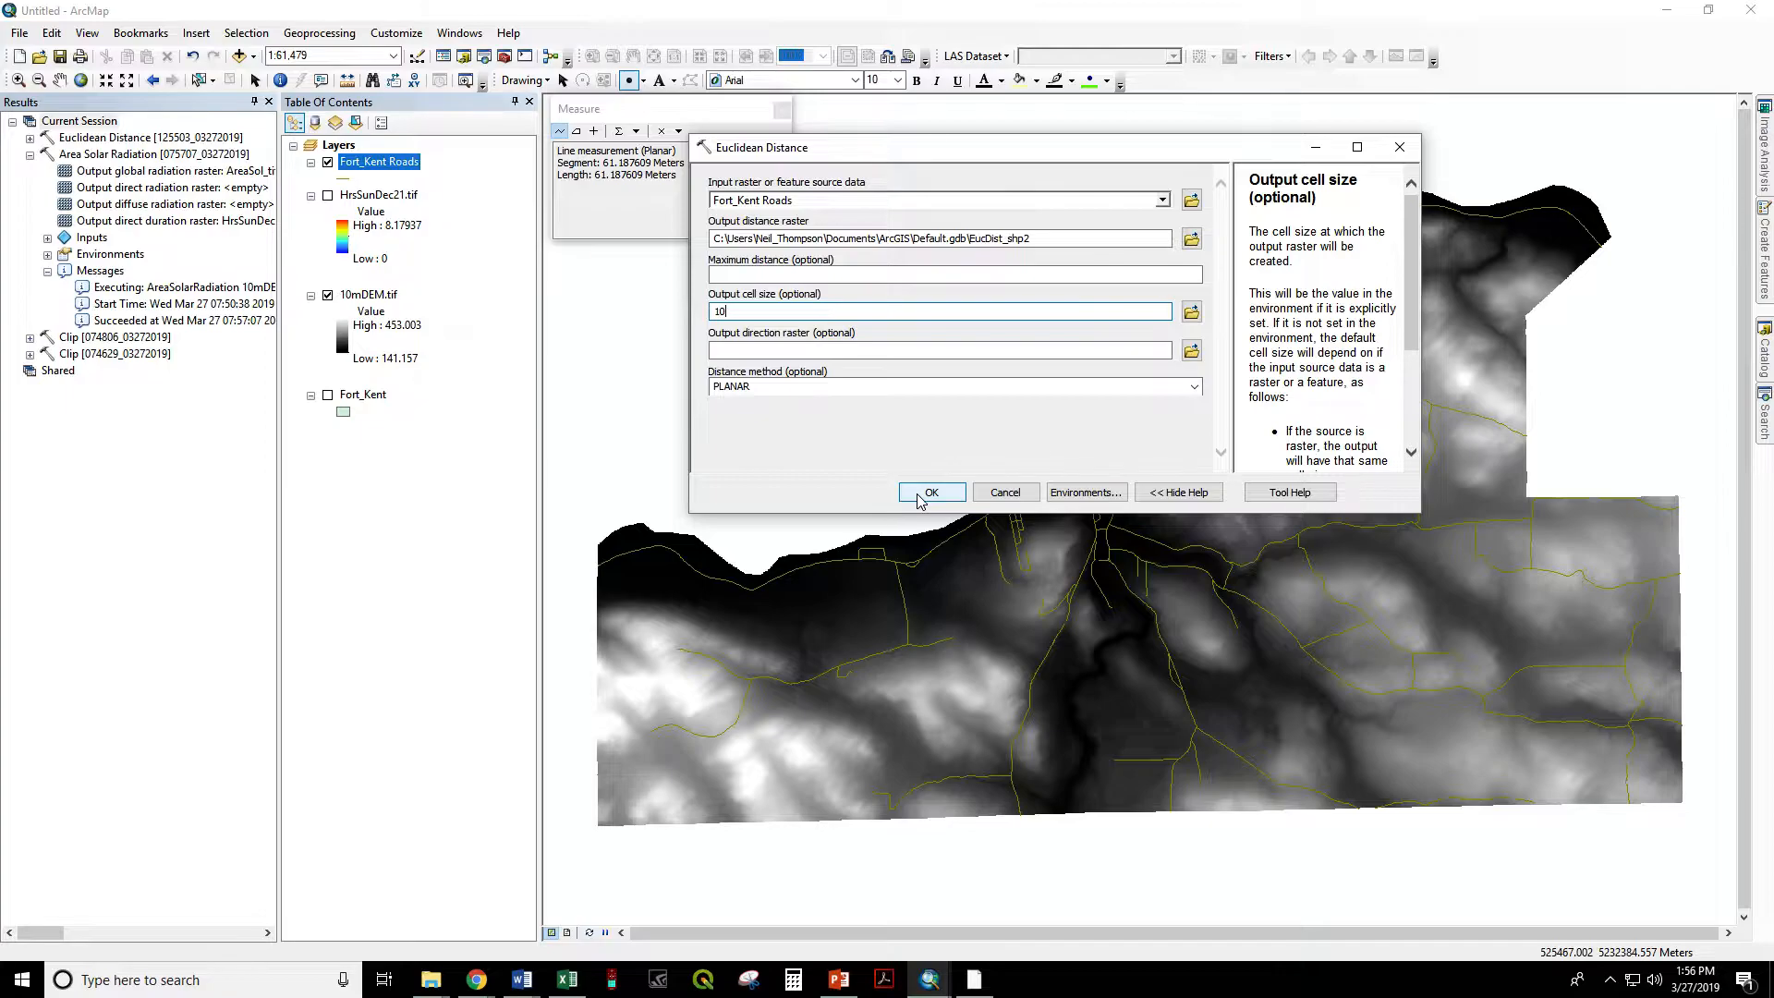
{"action": "left_click", "coordinate": [930, 491]}
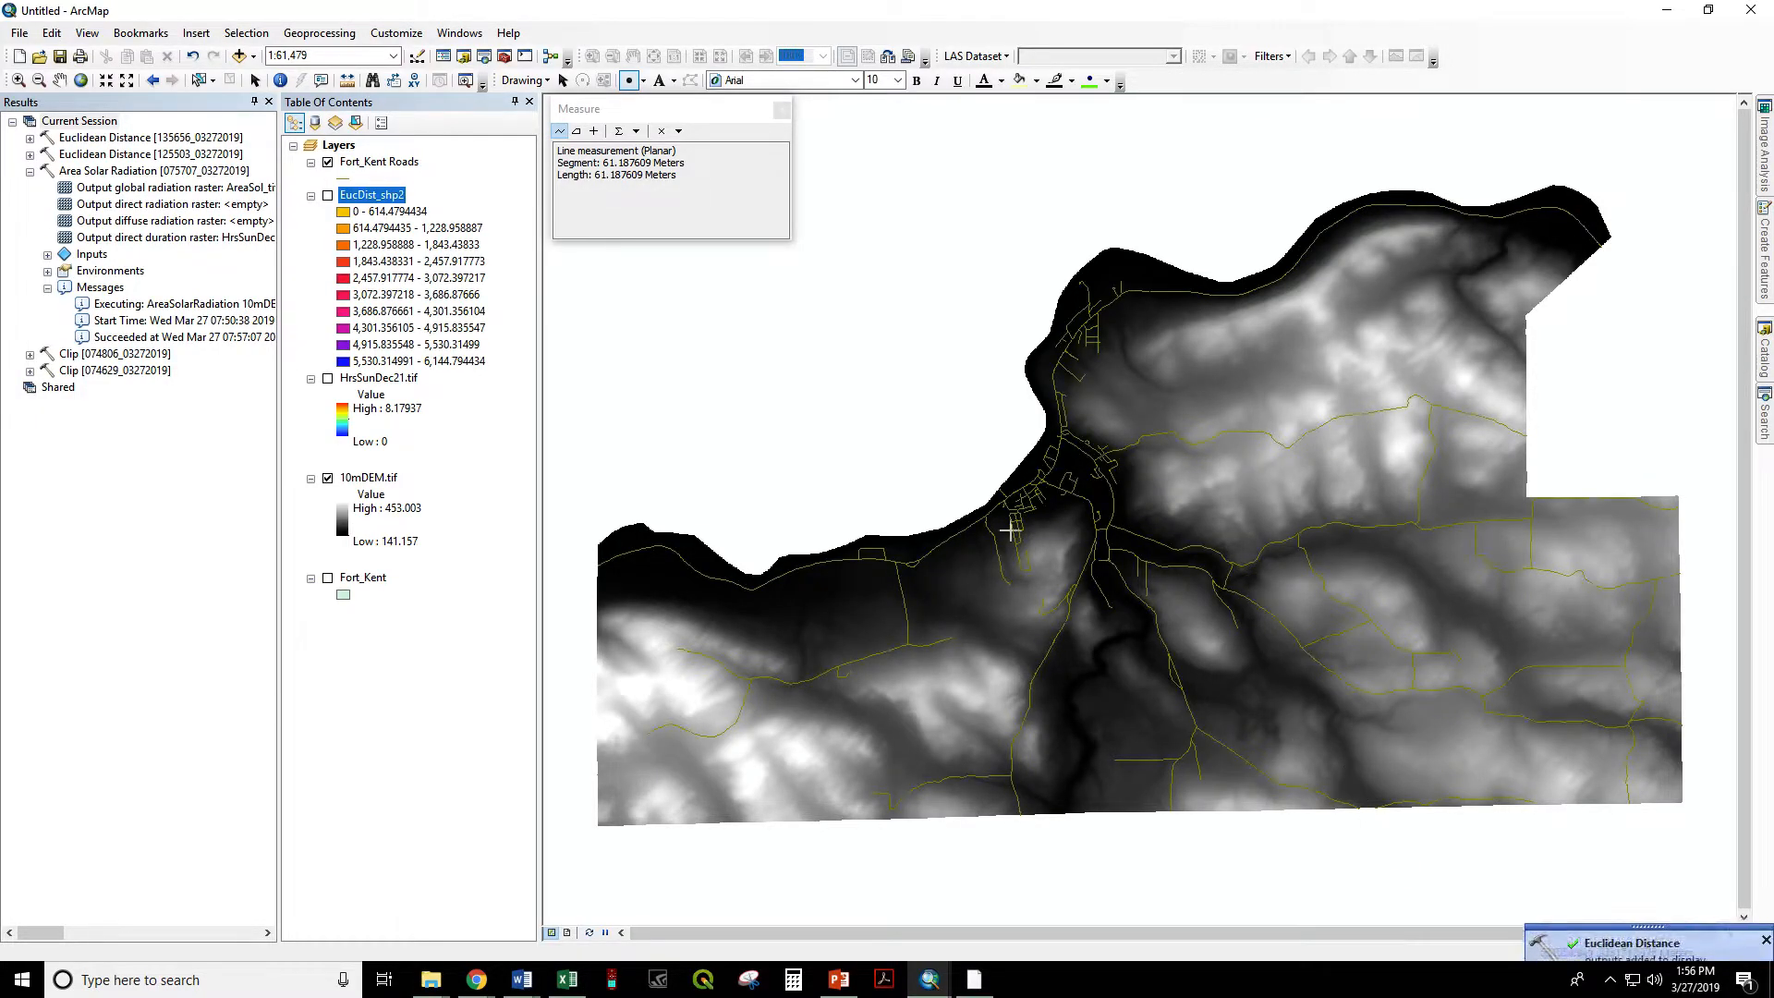
Turn on the EucDist_shp2 layer and open its Layer Properties.
{"action": "left_click", "coordinate": [328, 195]}
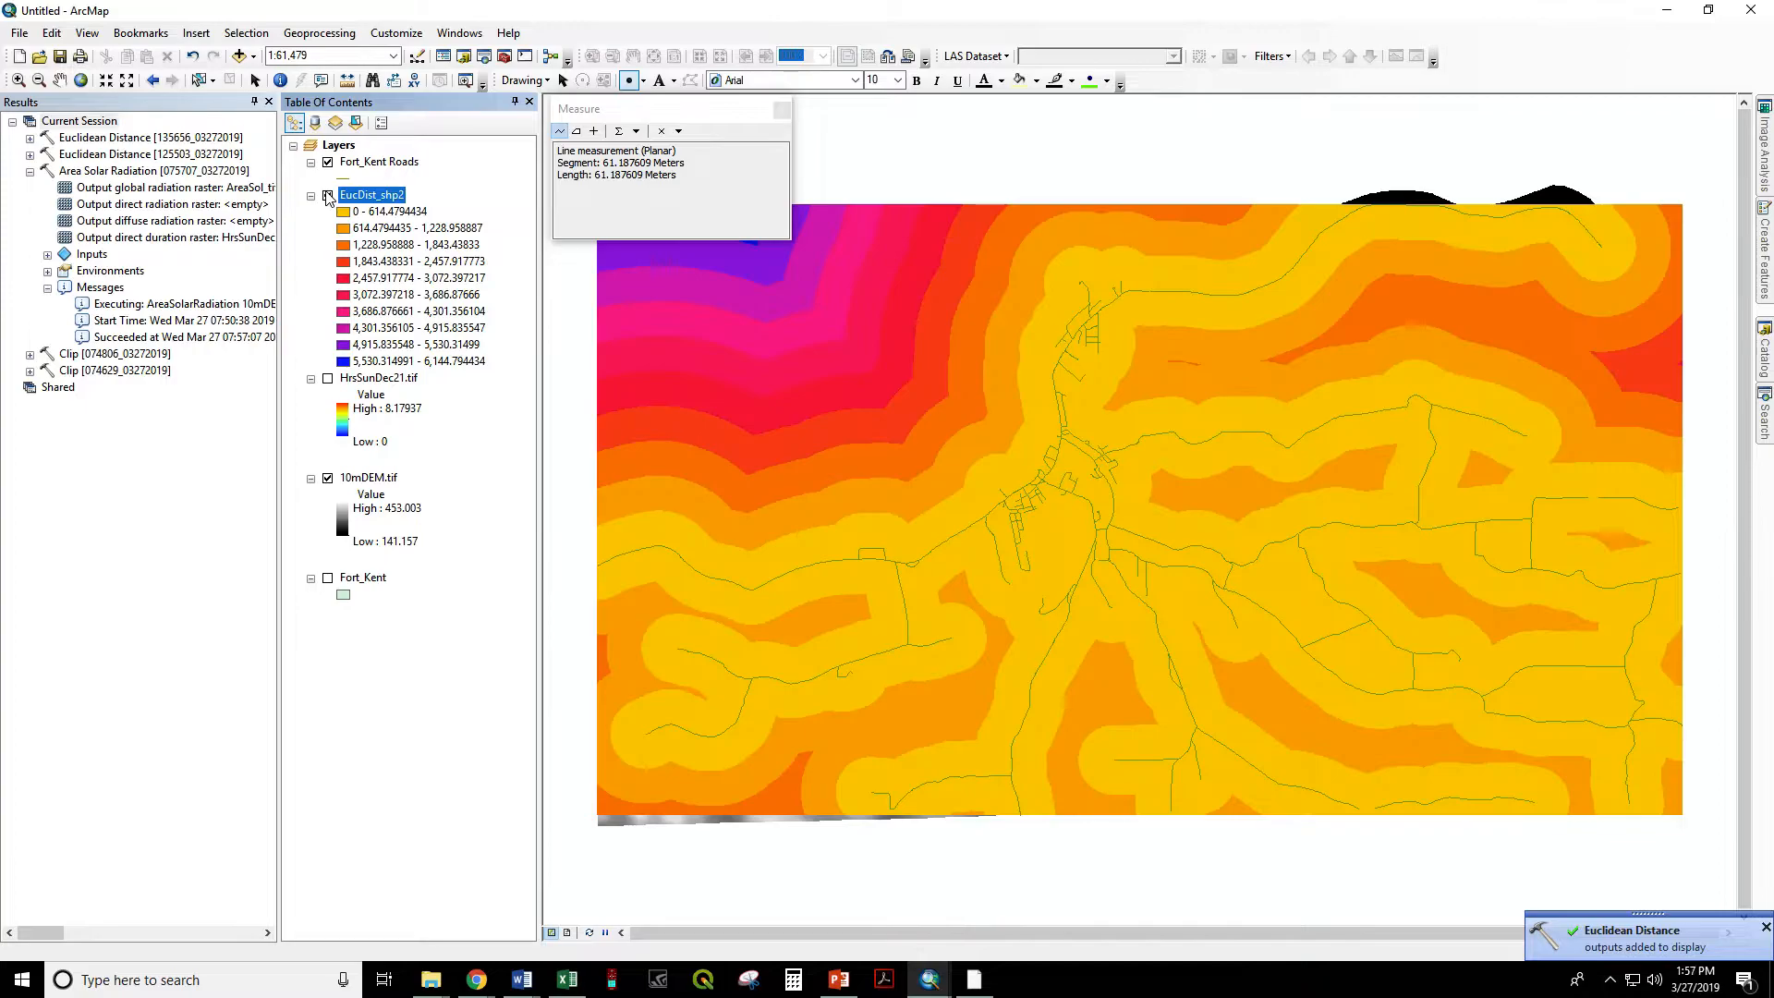
{"action": "left_click", "coordinate": [327, 195]}
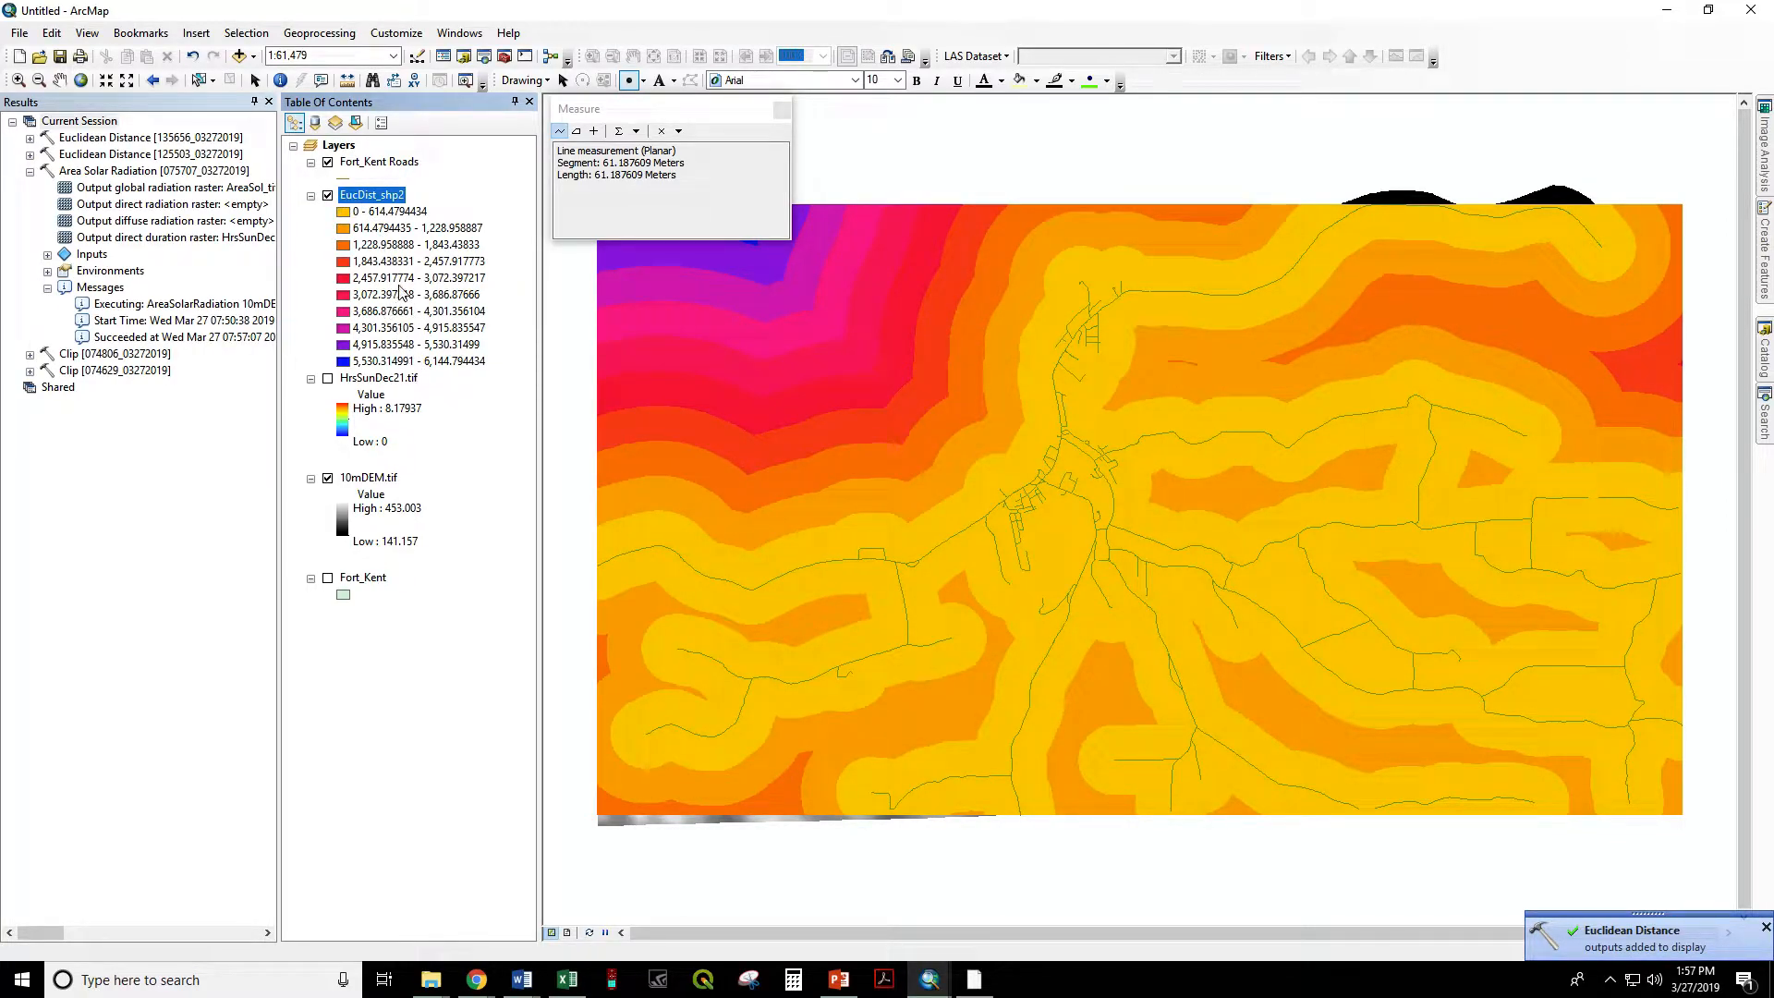
{"action": "left_click", "coordinate": [725, 282]}
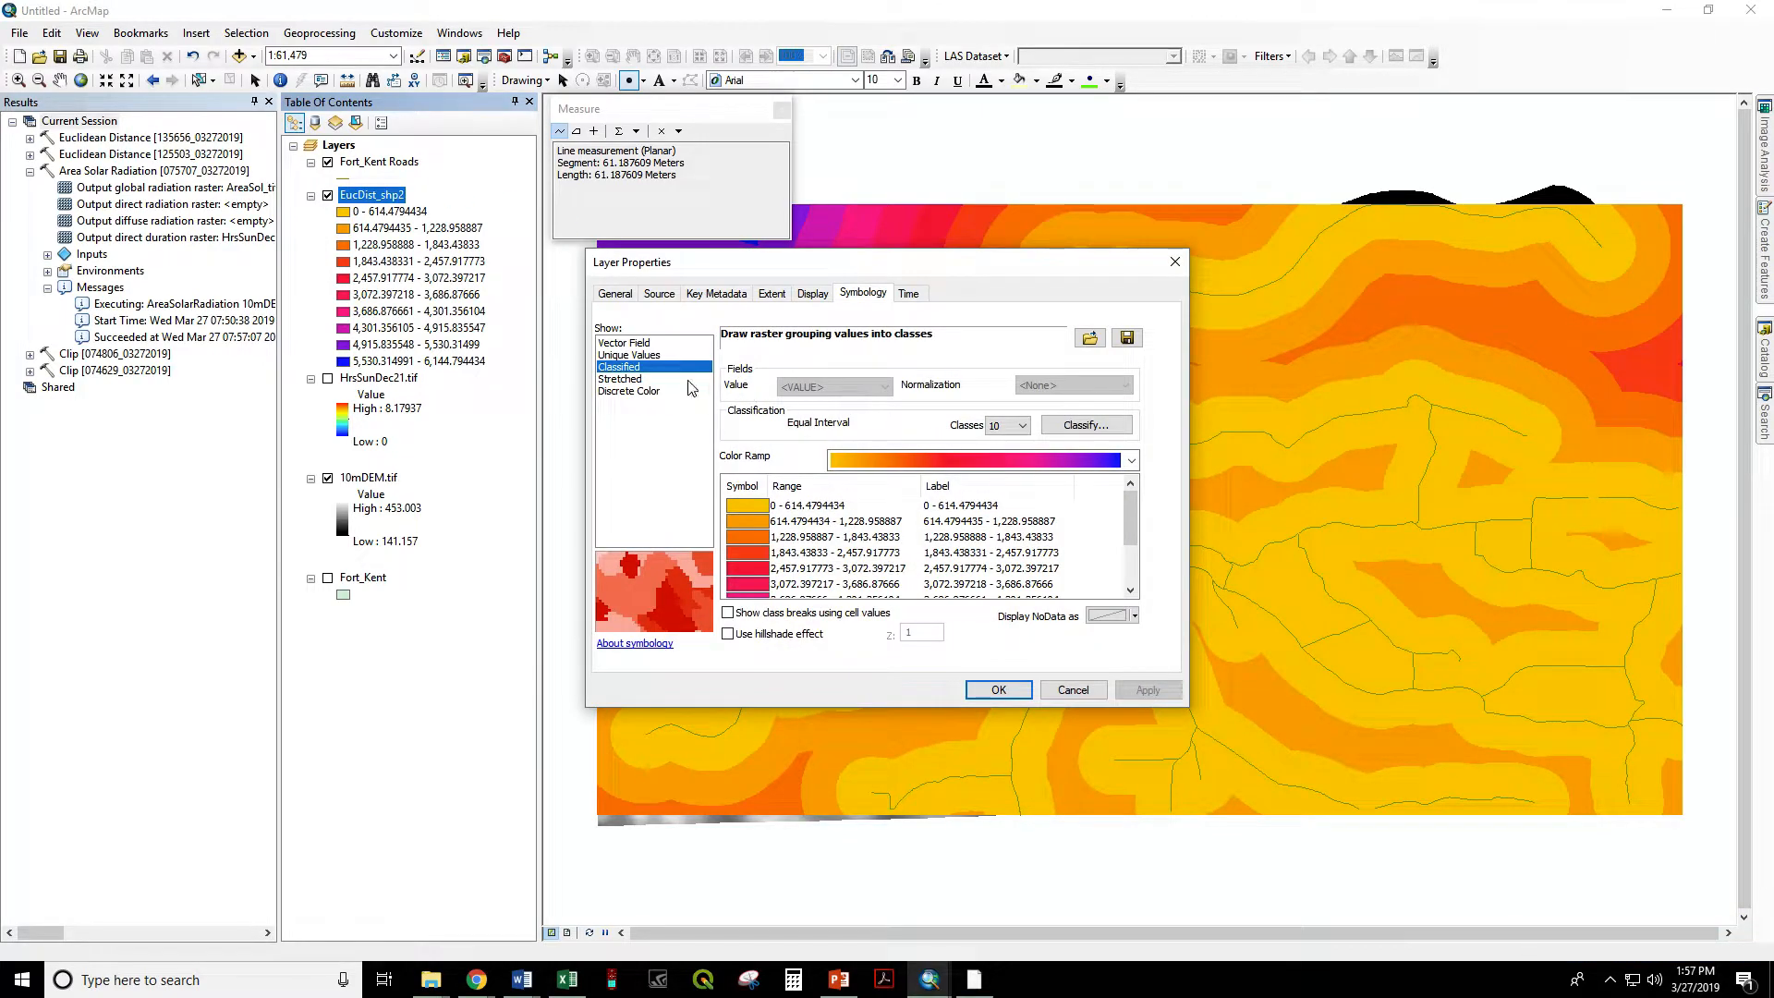
Render EucDist_shp2 as a Stretched symbology with the green-yellow-red colour ramp.
{"action": "left_click", "coordinate": [621, 378]}
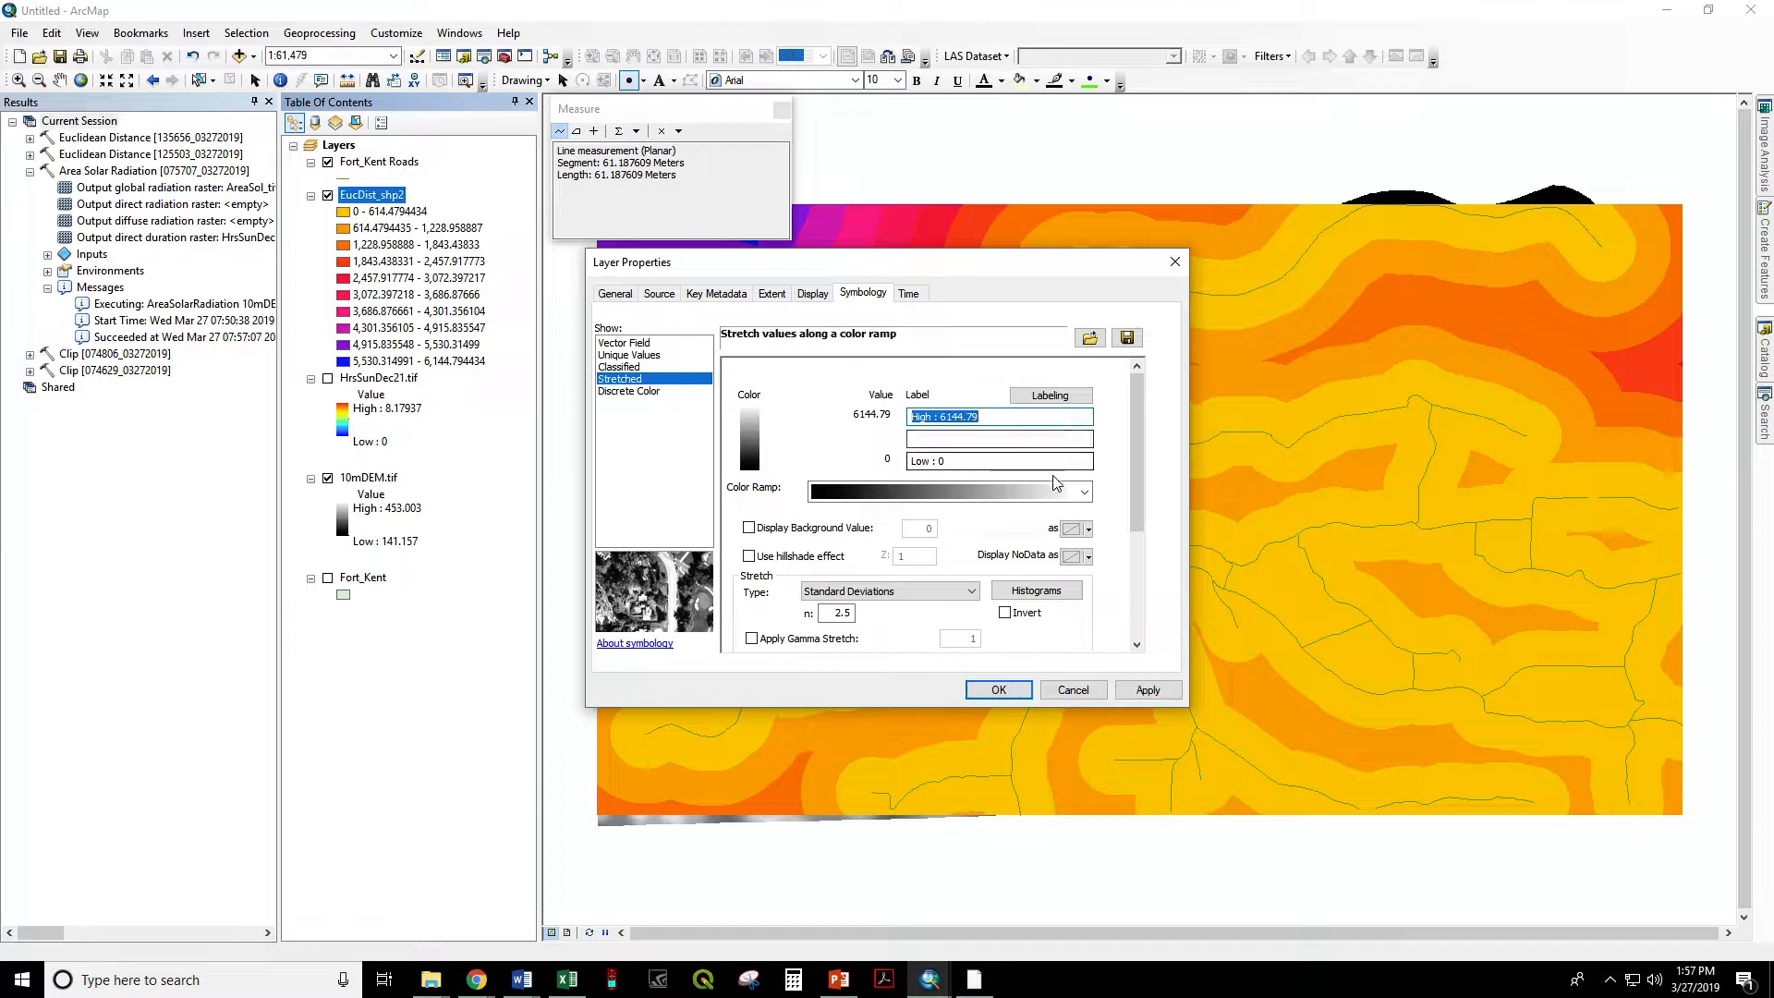
{"action": "left_click", "coordinate": [1082, 490]}
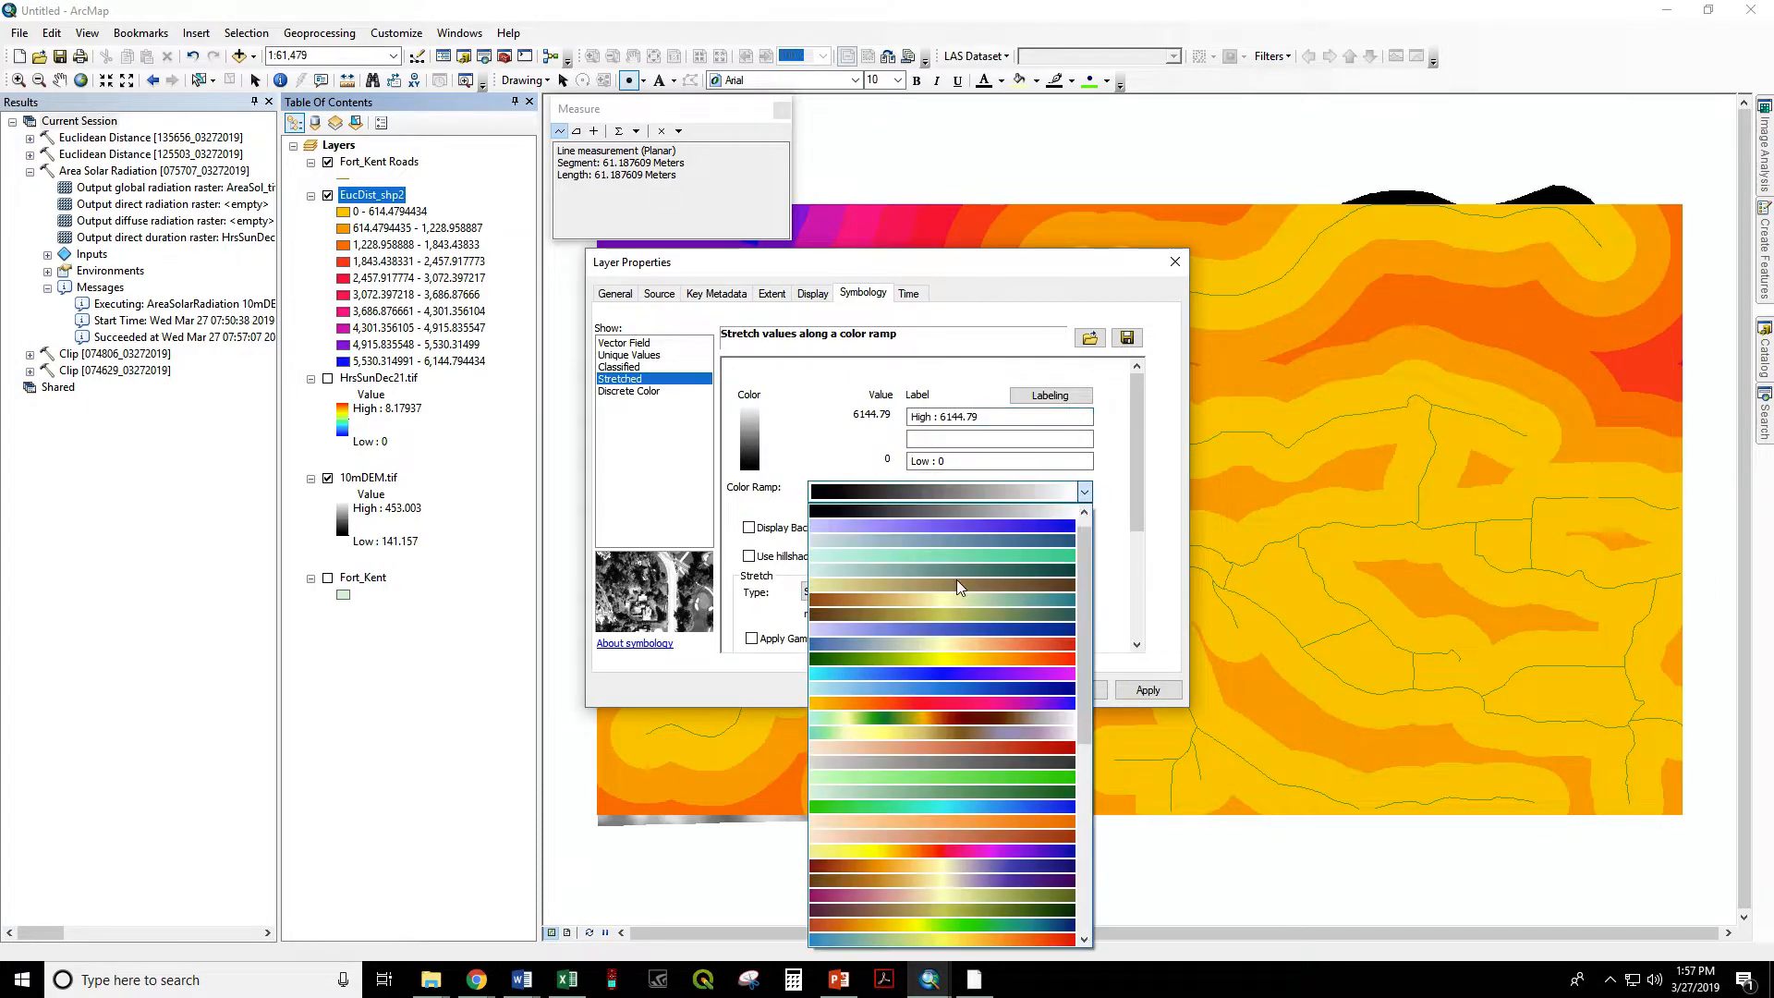
{"action": "mouse_move", "coordinate": [937, 664]}
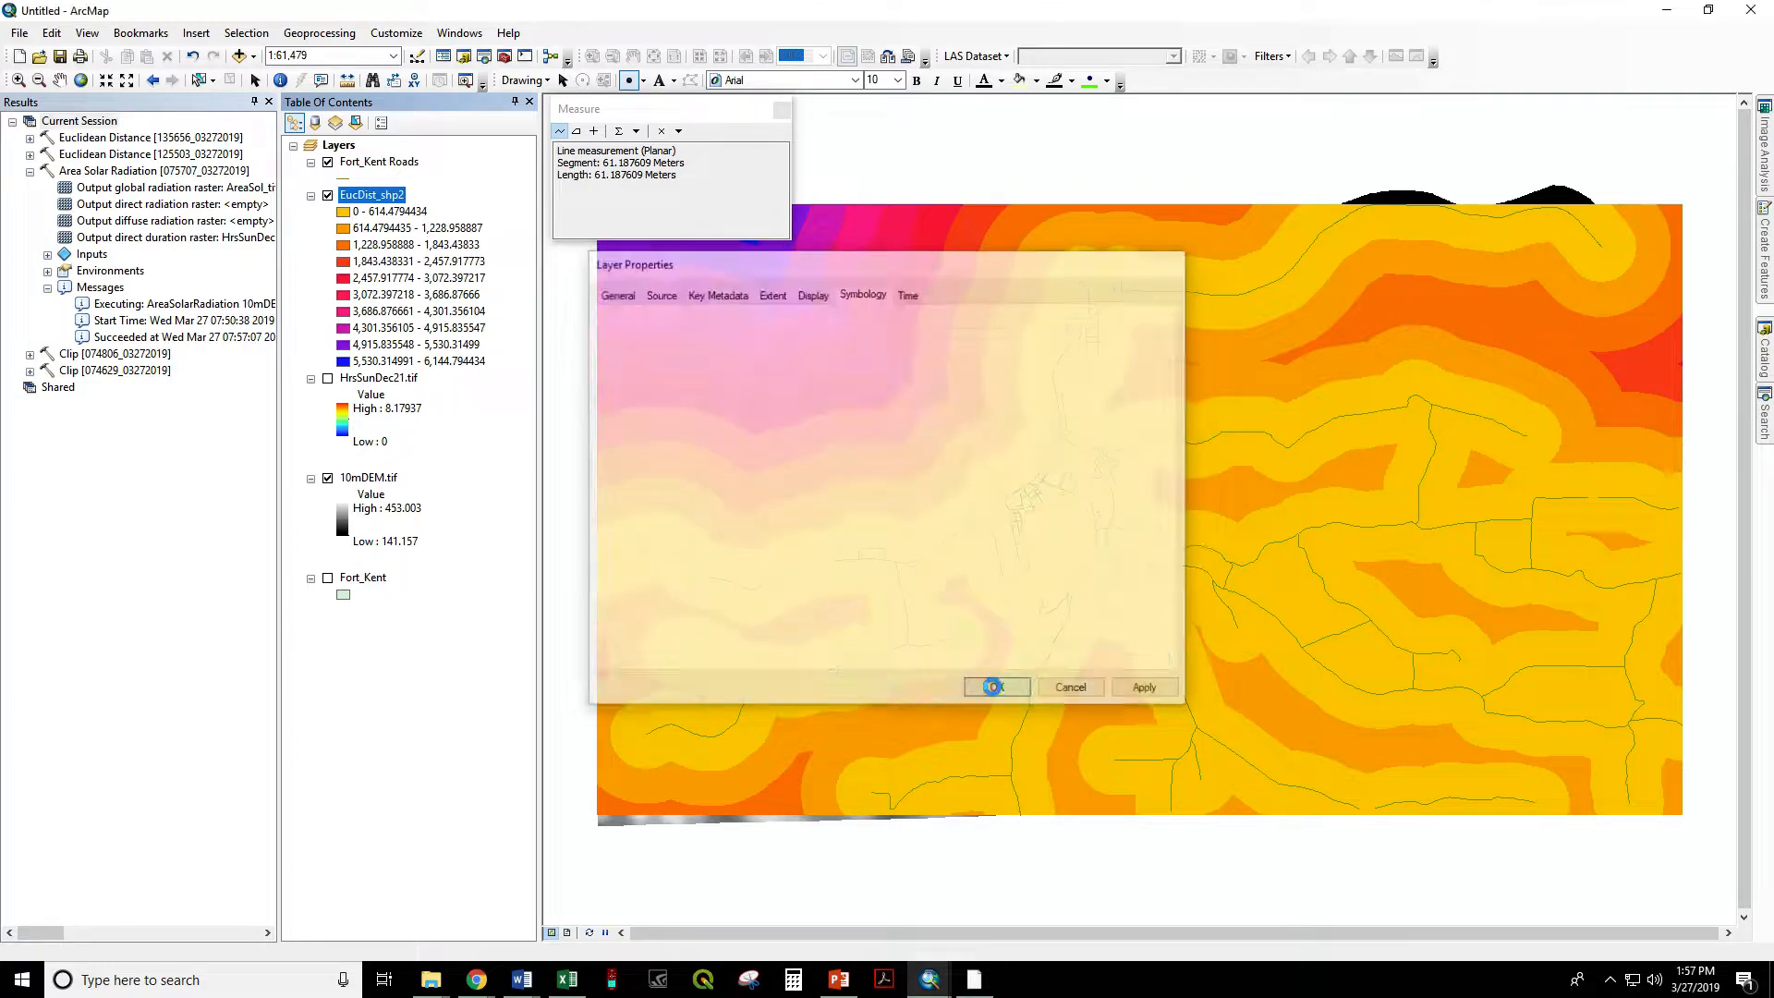
{"action": "left_click", "coordinate": [993, 686]}
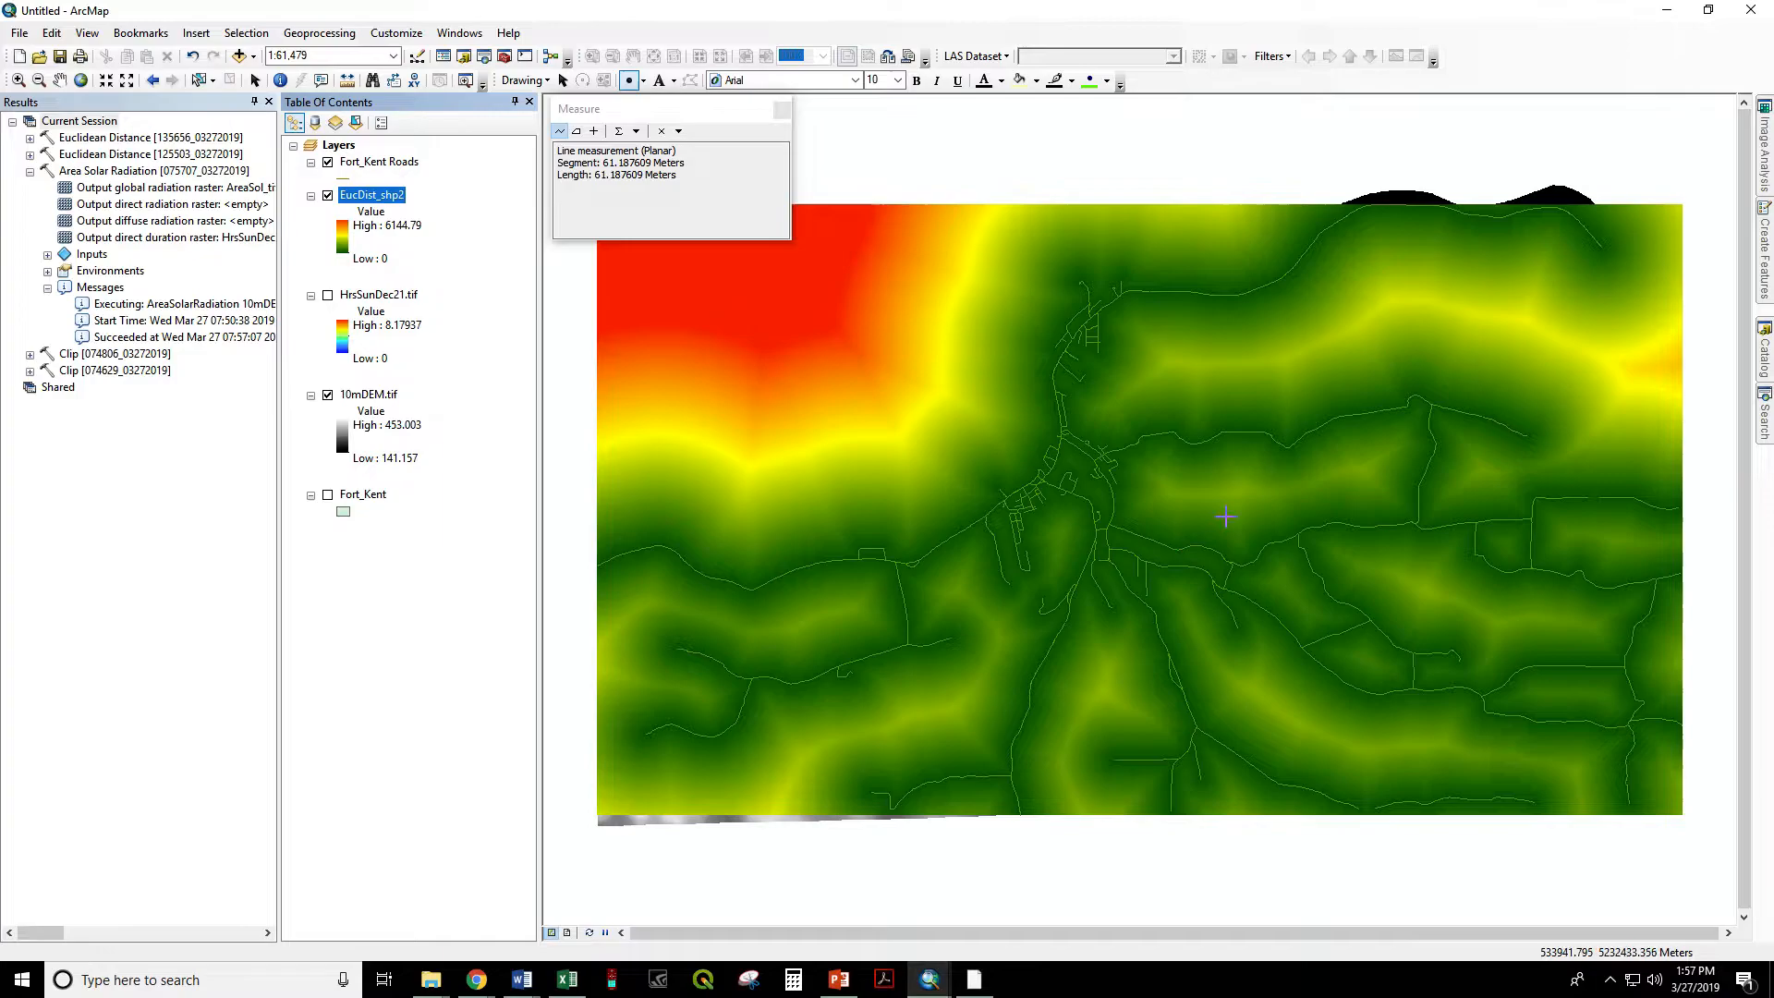
{"action": "mouse_move", "coordinate": [942, 654]}
{"action": "type", "text": "1:600"}
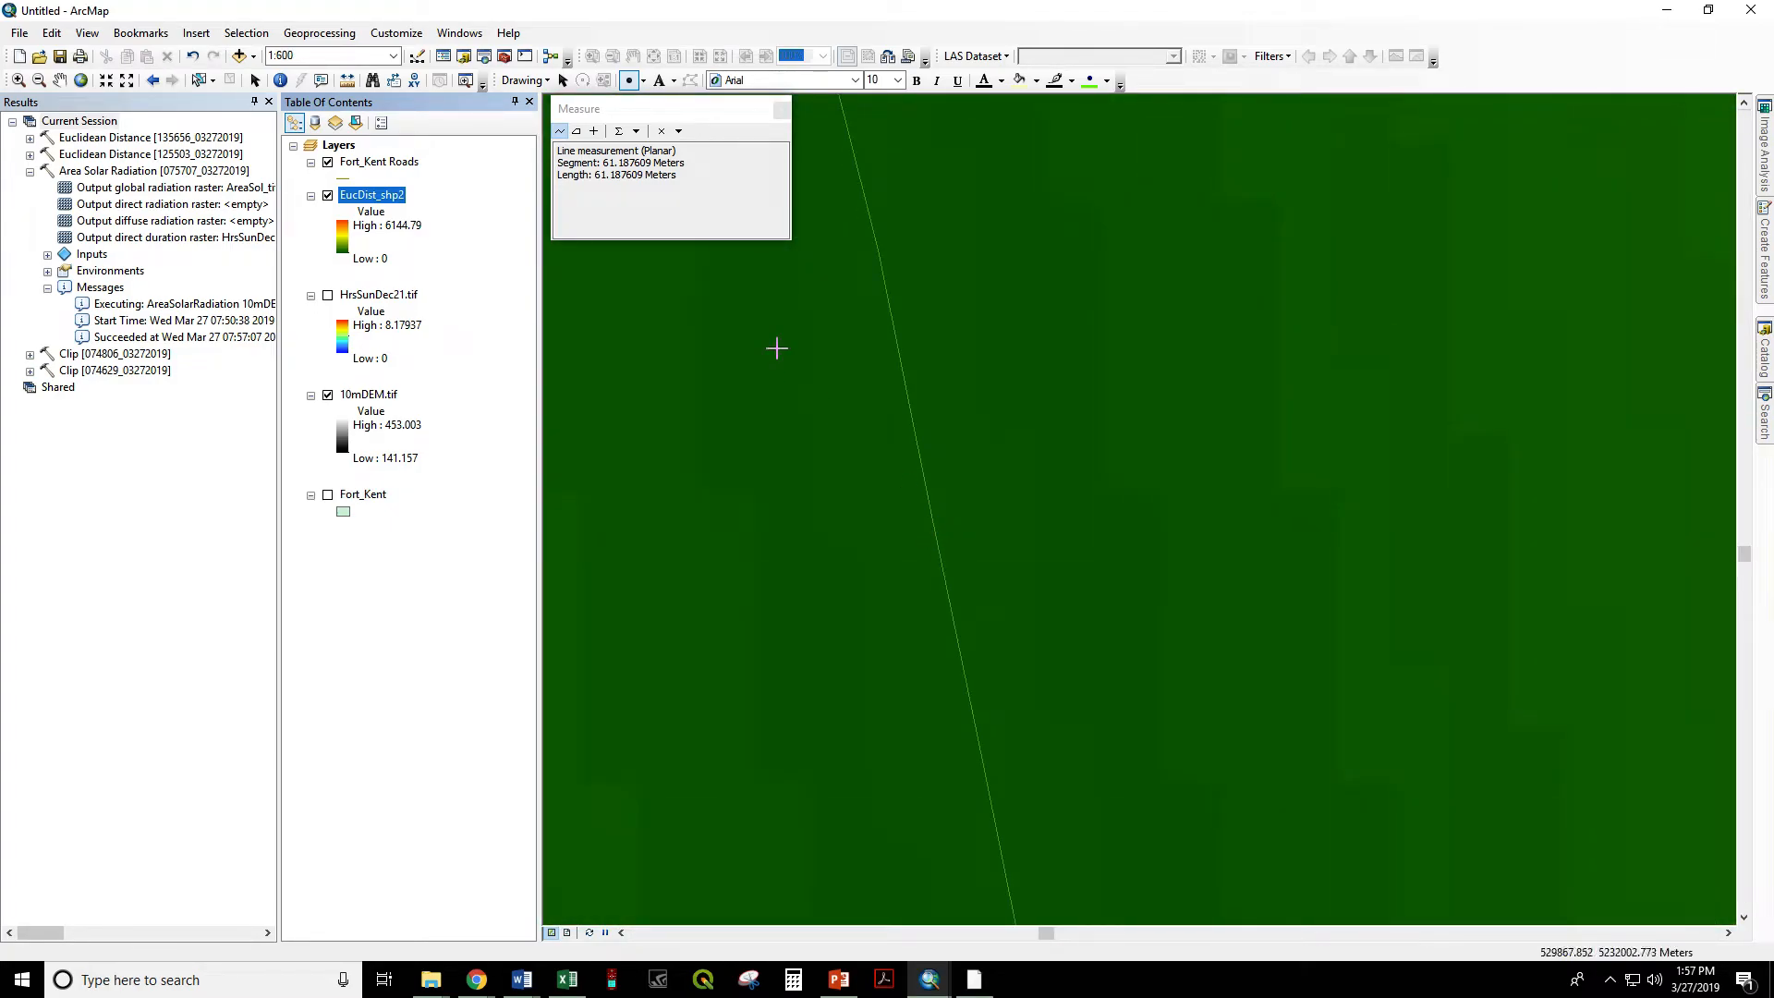
{"action": "mouse_move", "coordinate": [1254, 489]}
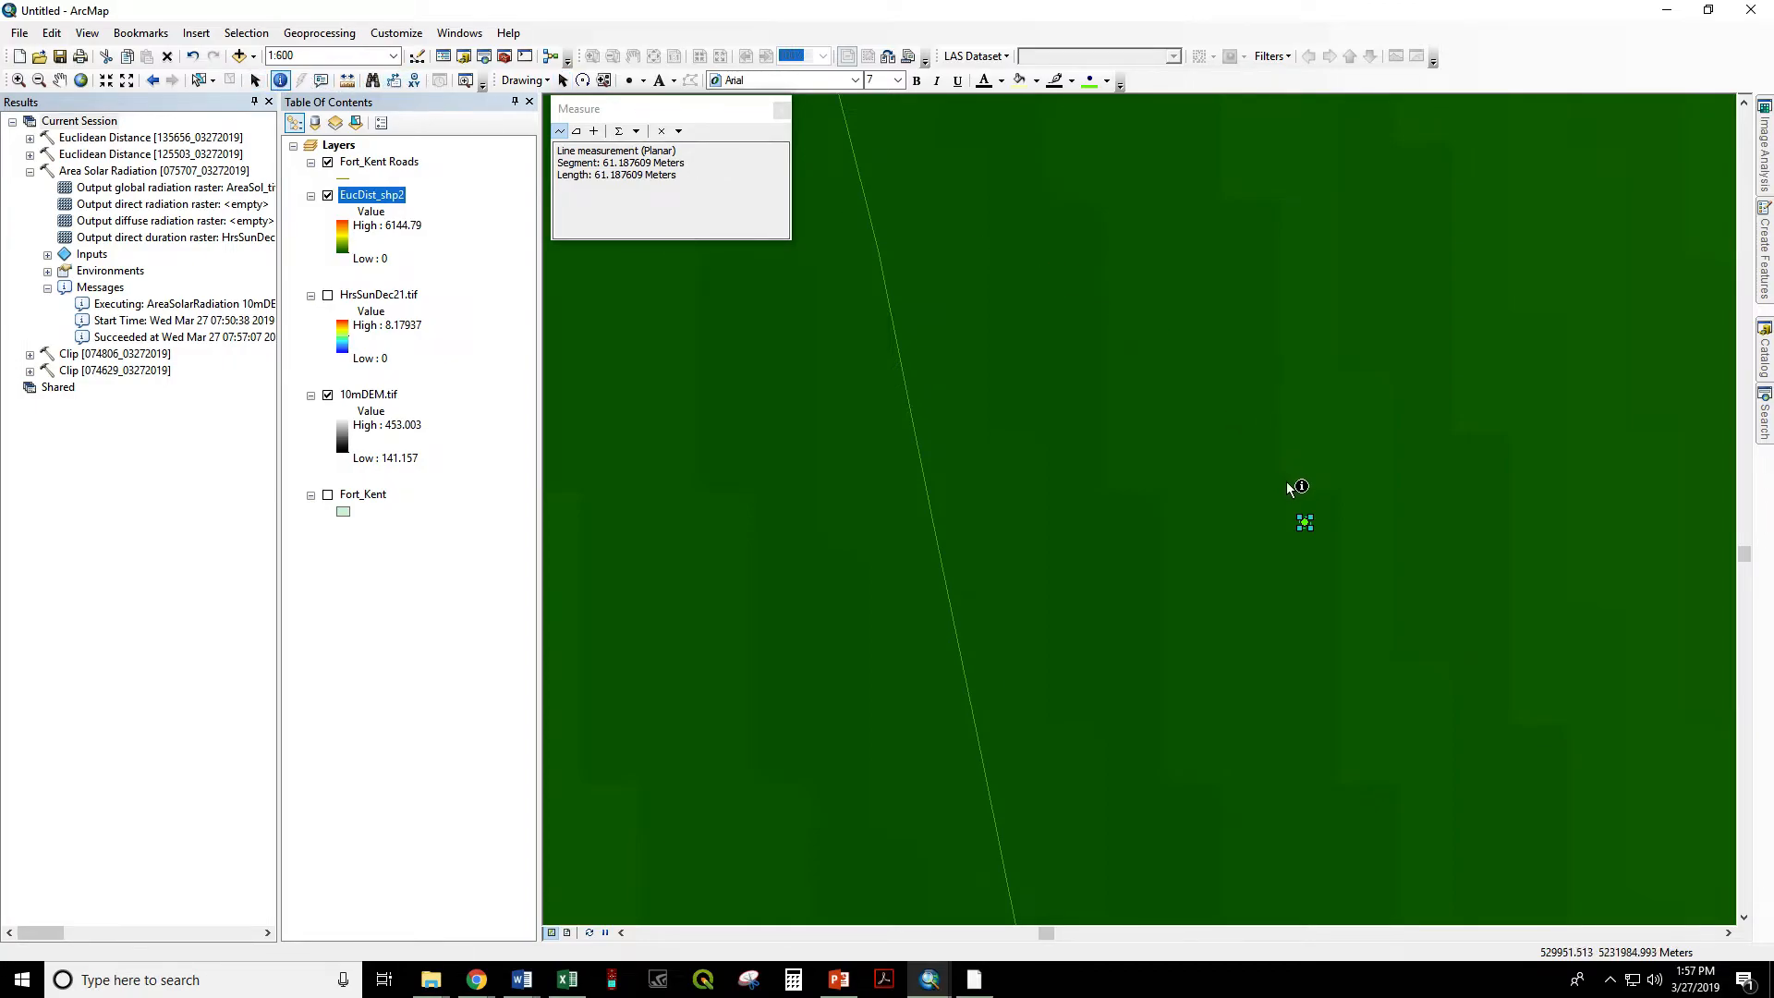
{"action": "mouse_move", "coordinate": [1298, 509]}
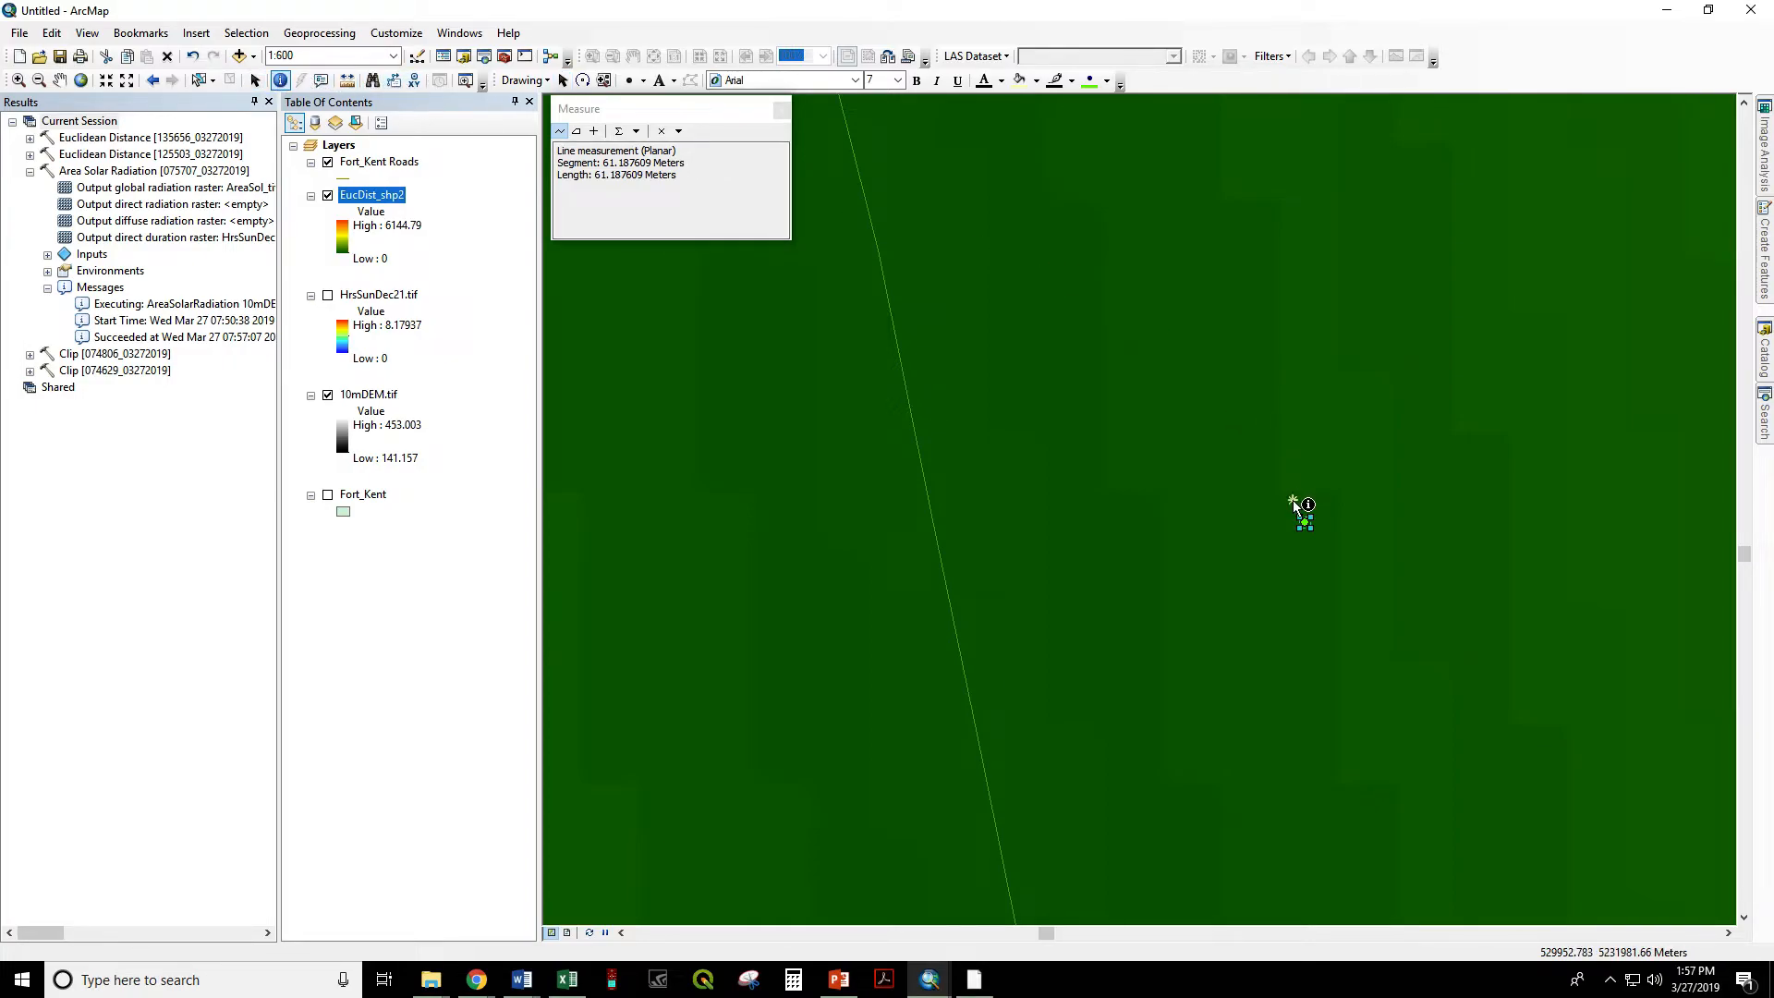
{"action": "left_click", "coordinate": [1301, 509]}
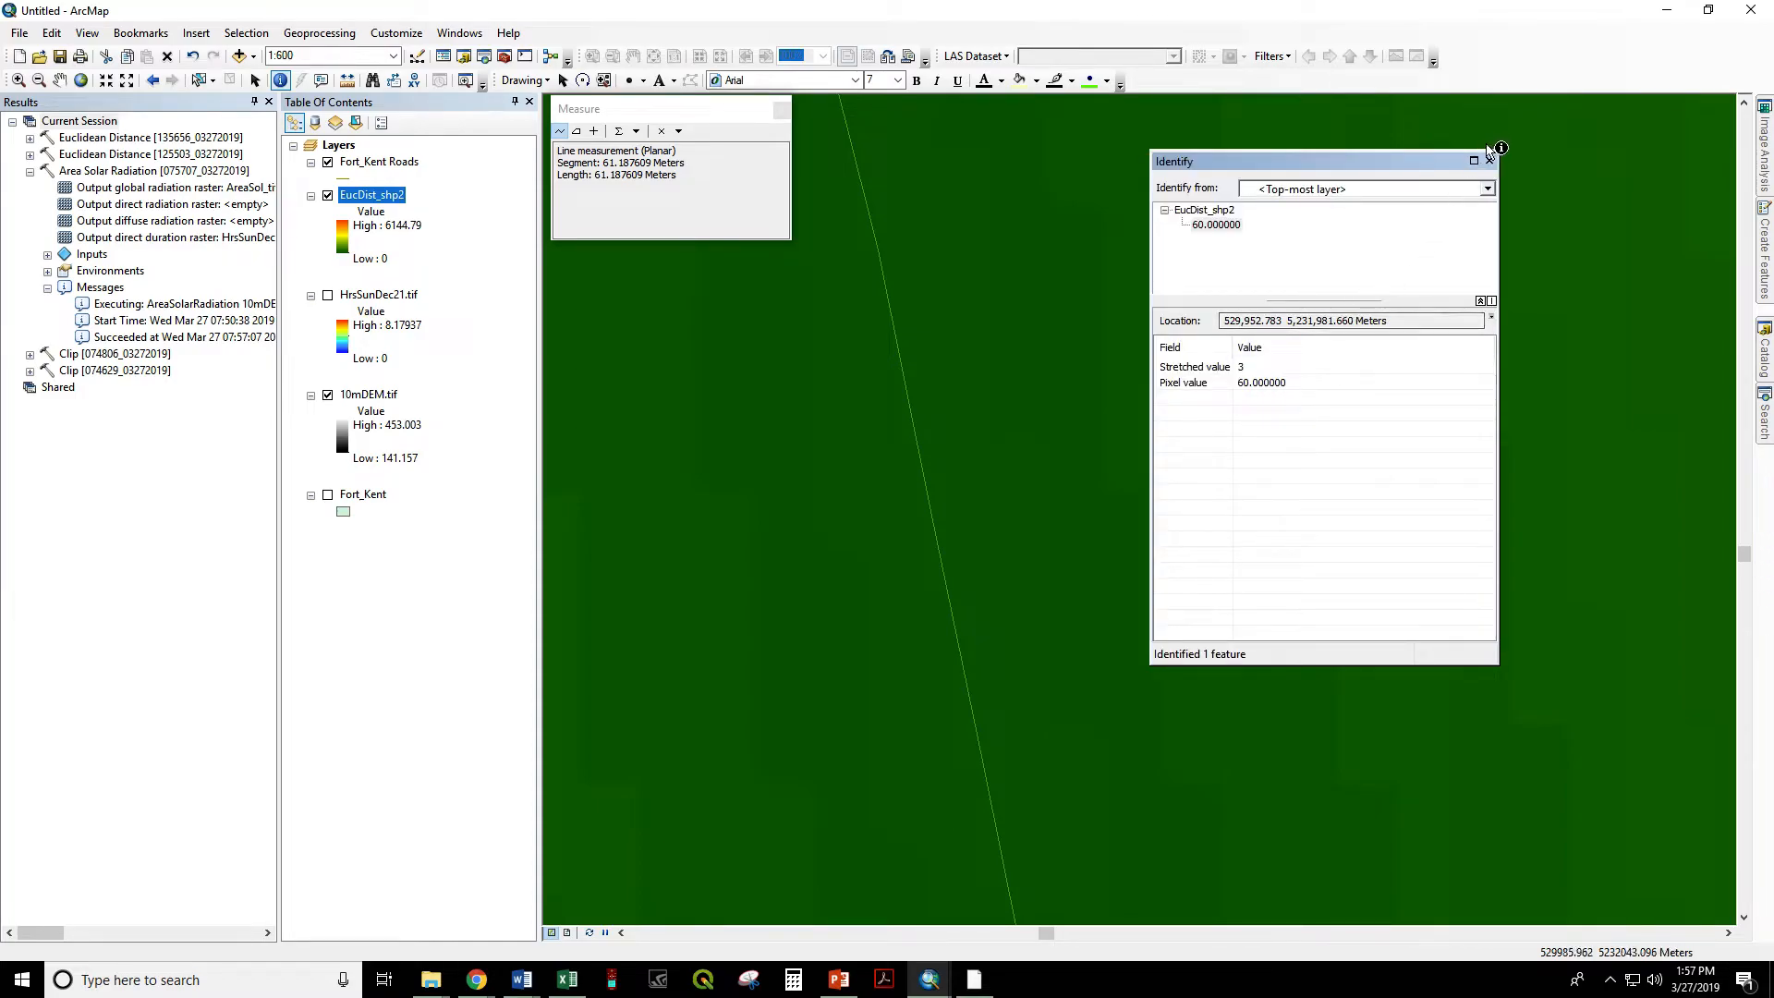
{"action": "left_click", "coordinate": [1488, 160]}
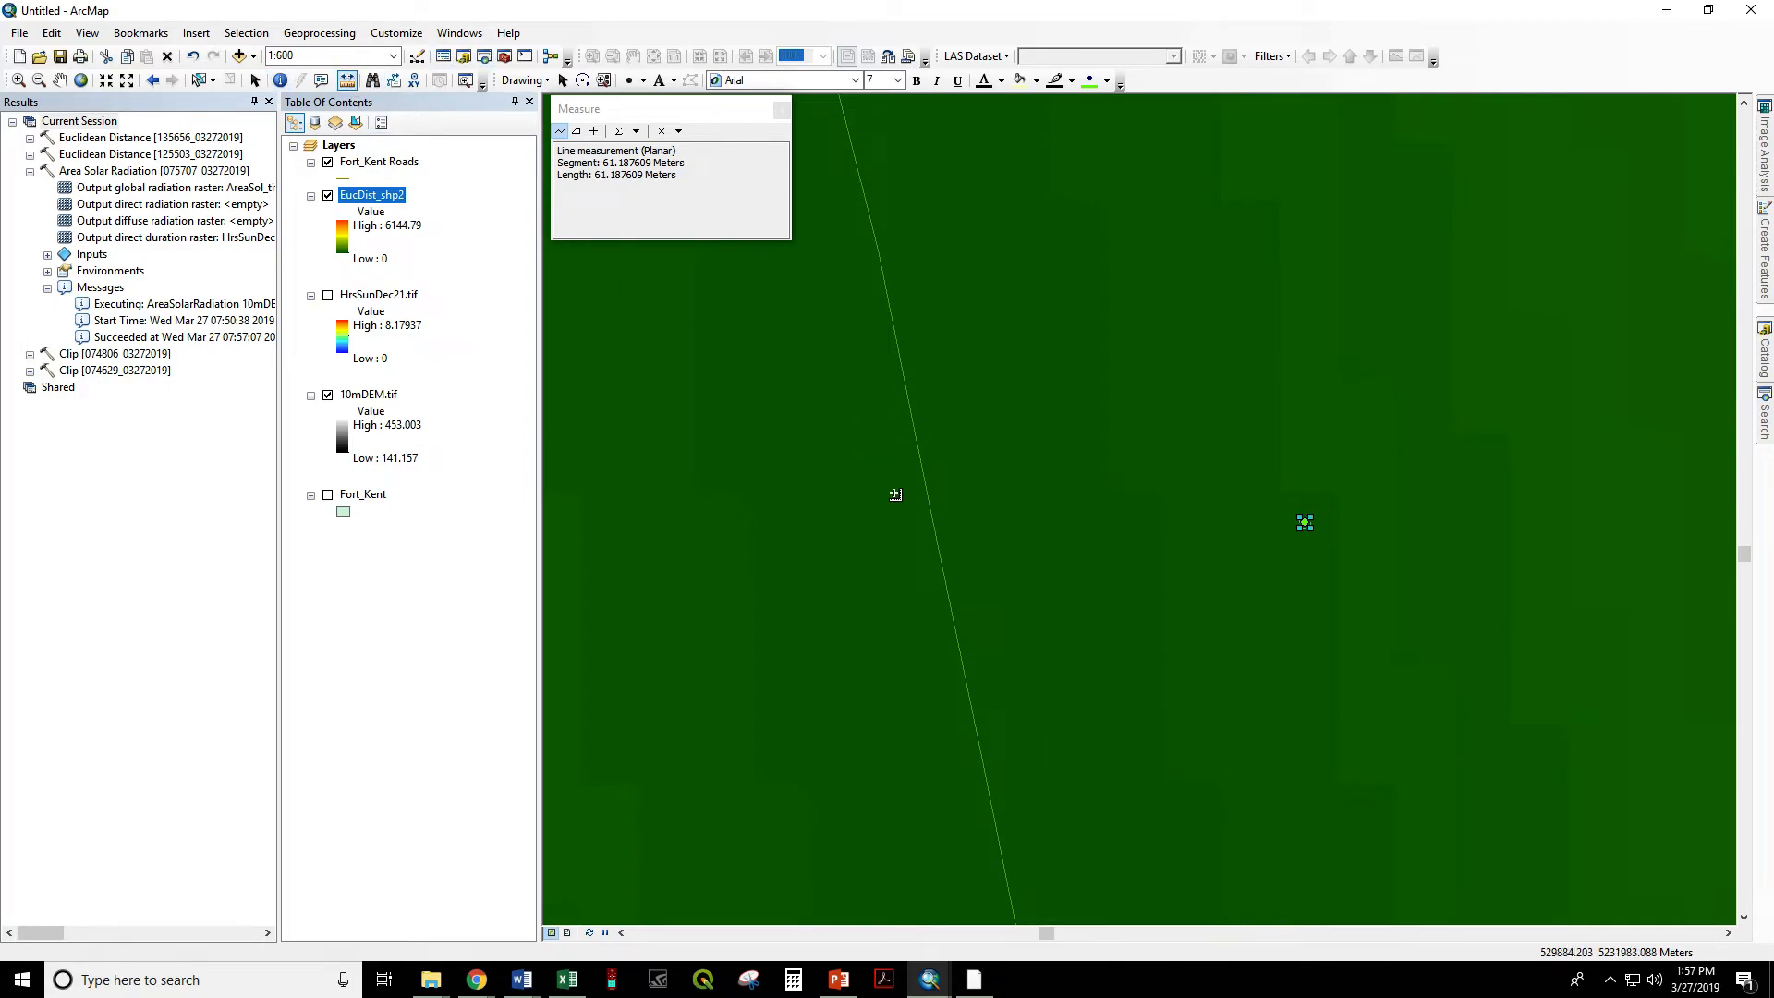
{"action": "mouse_move", "coordinate": [954, 591]}
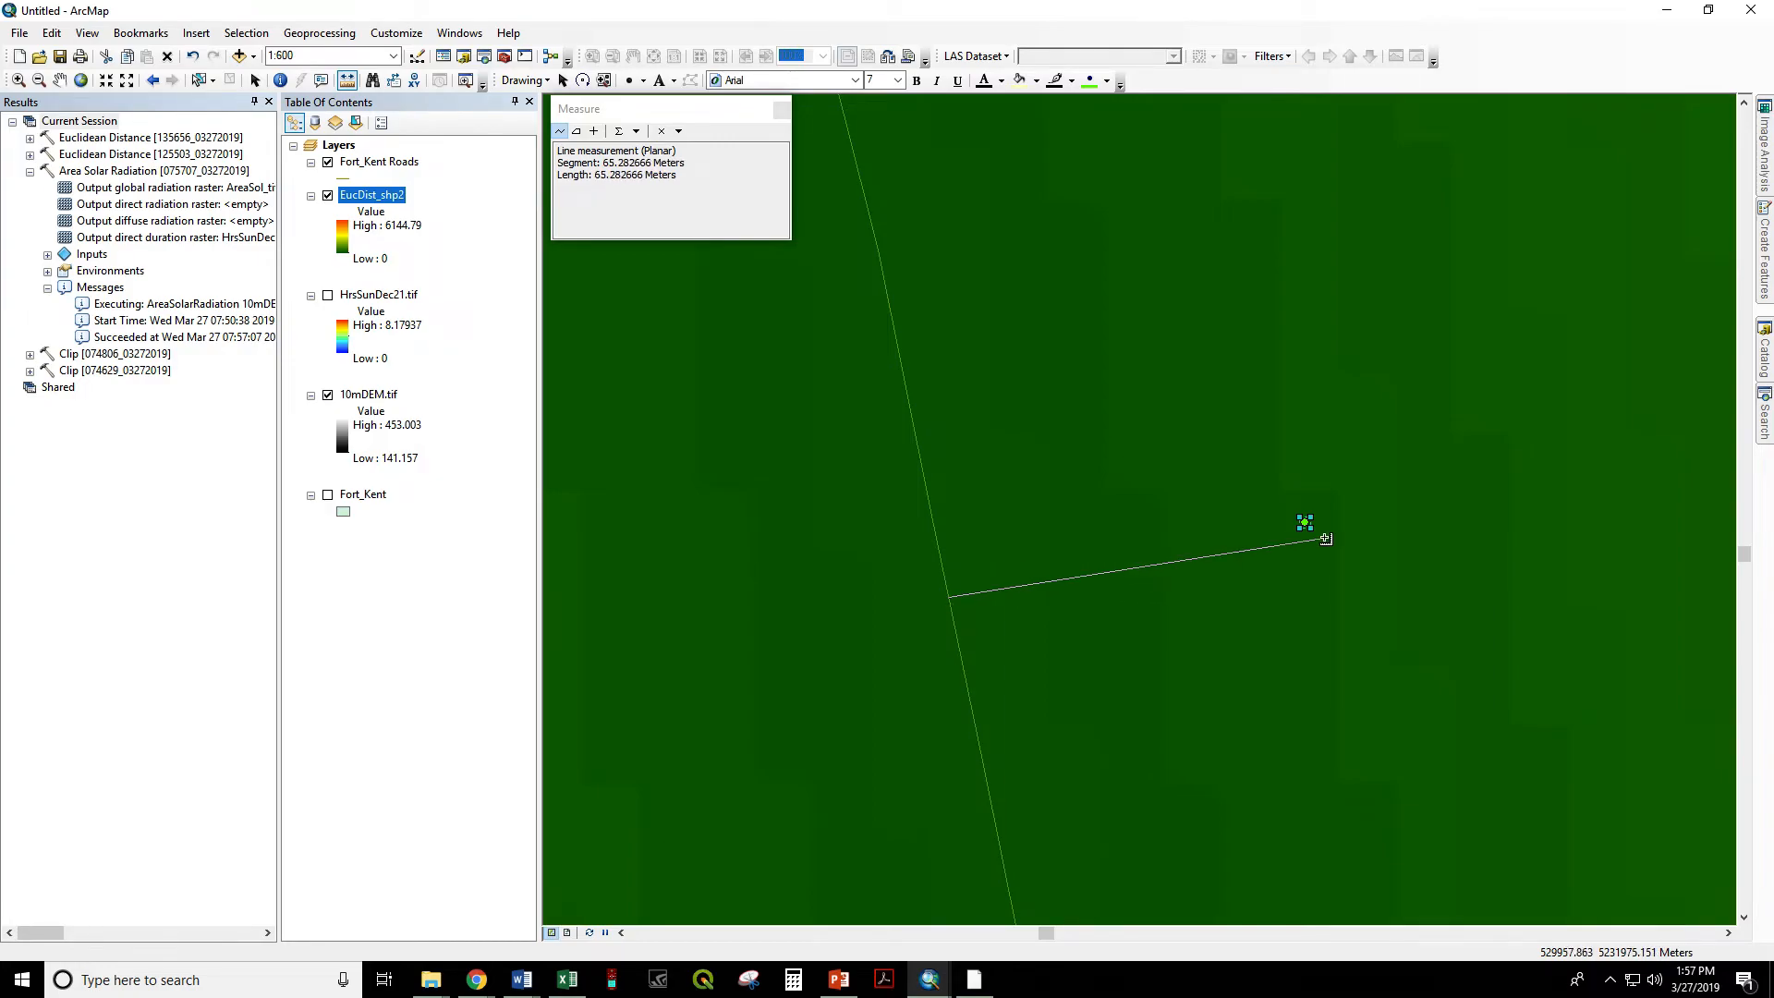
{"action": "mouse_move", "coordinate": [1301, 521]}
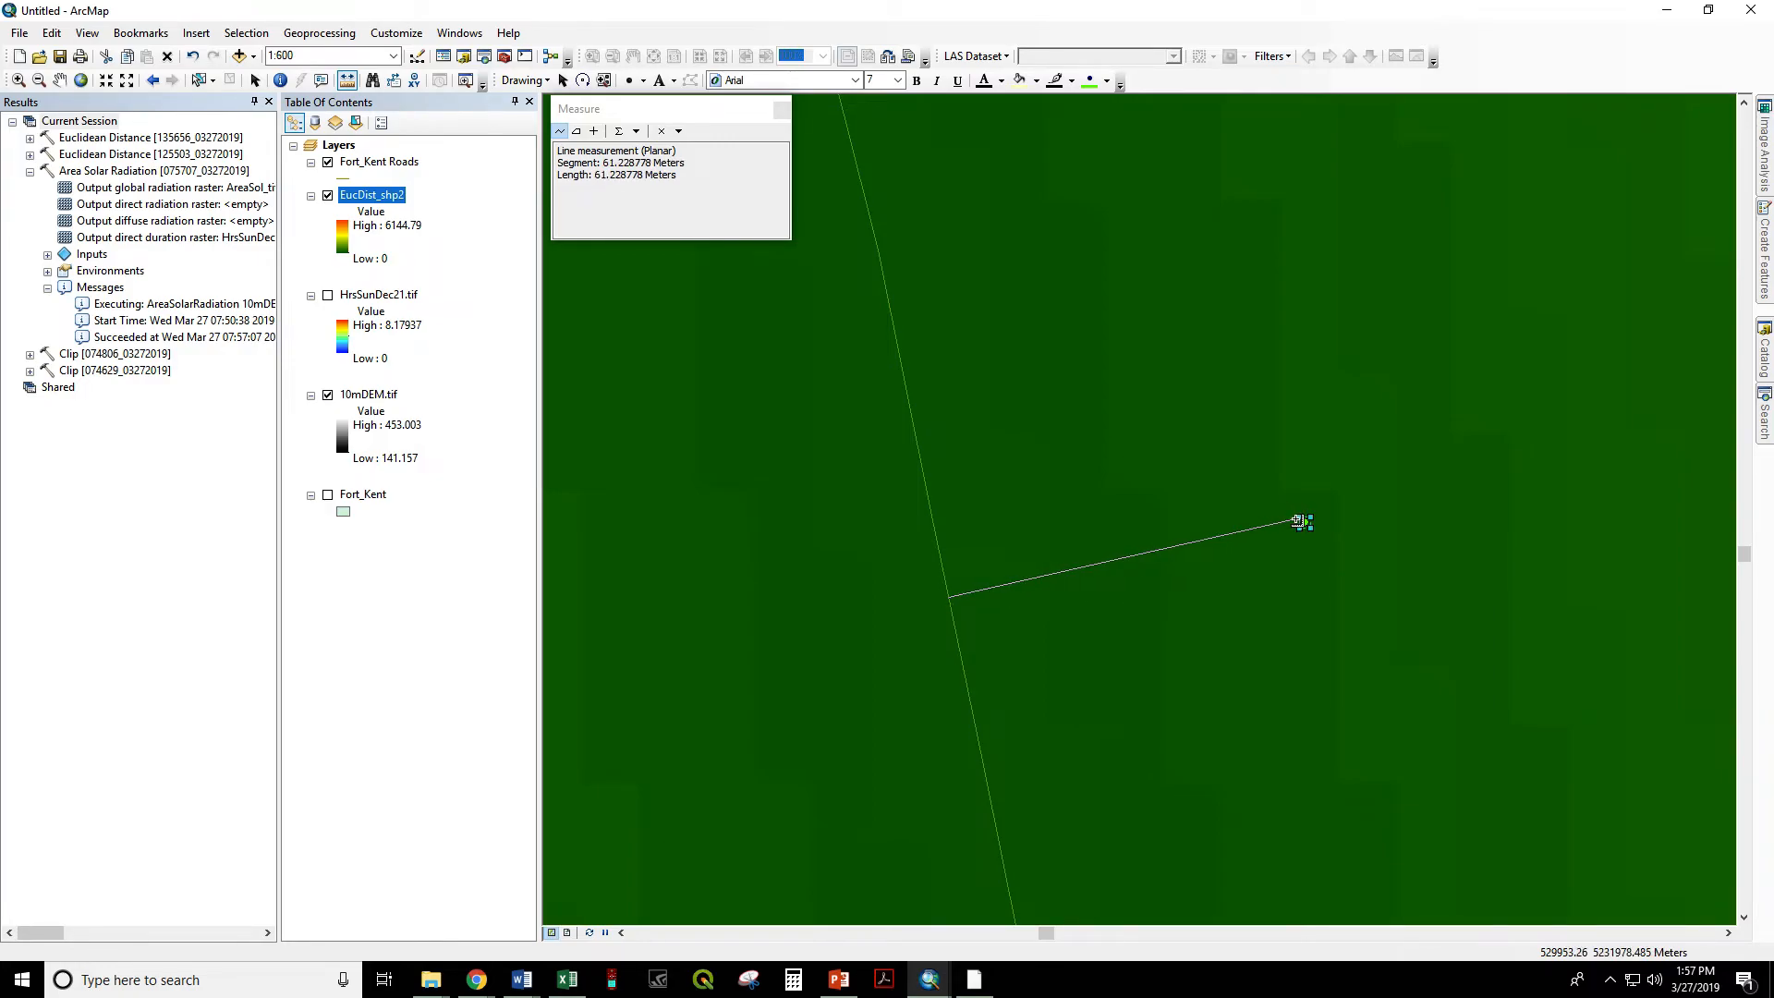